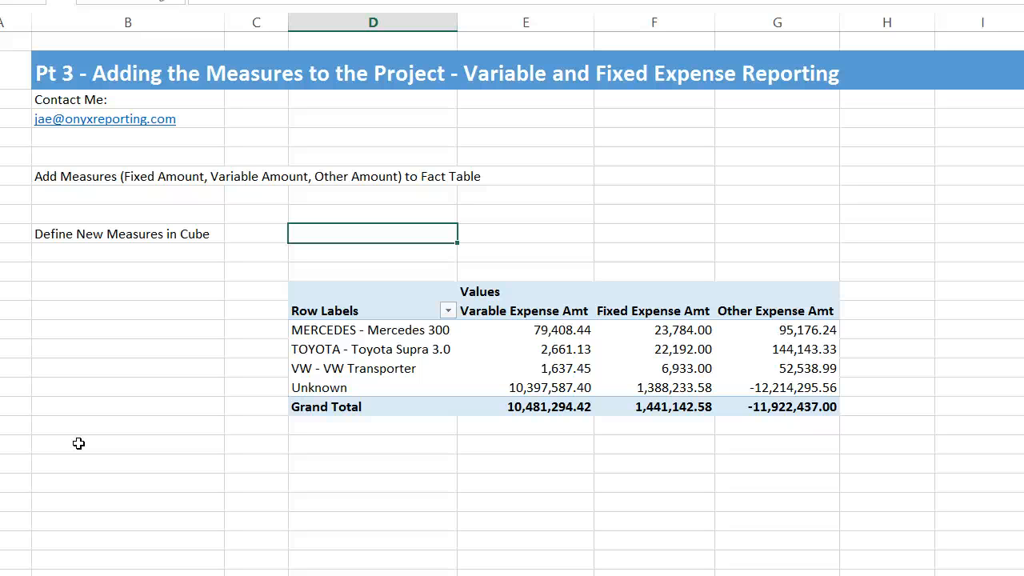
mouse_move(102, 411)
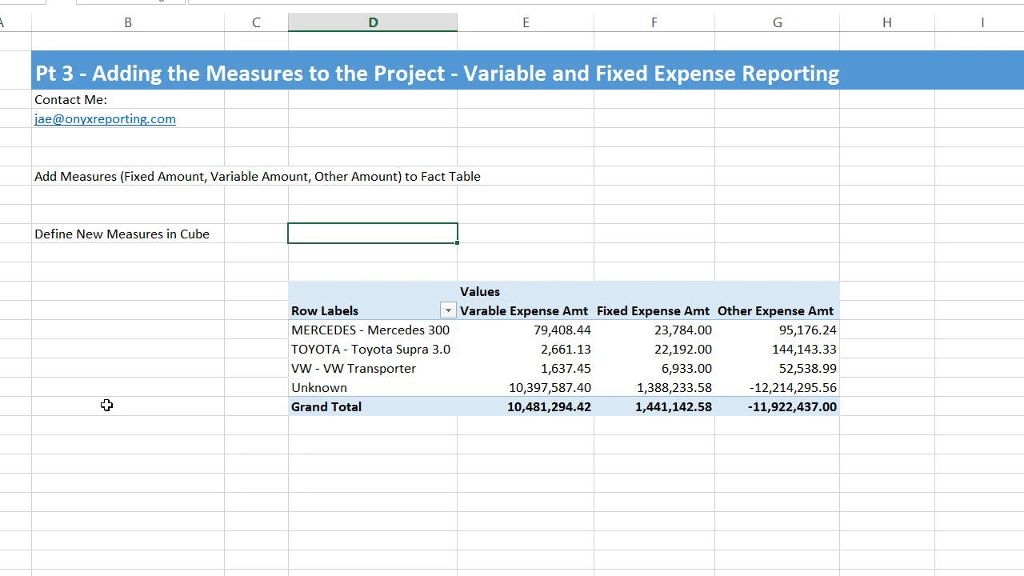
mouse_move(377, 372)
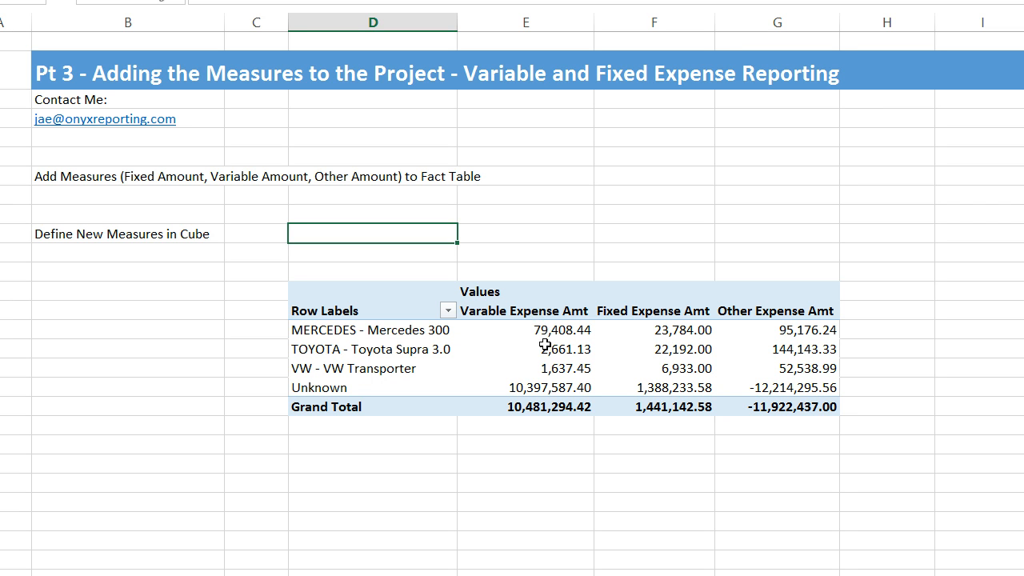
mouse_move(628, 342)
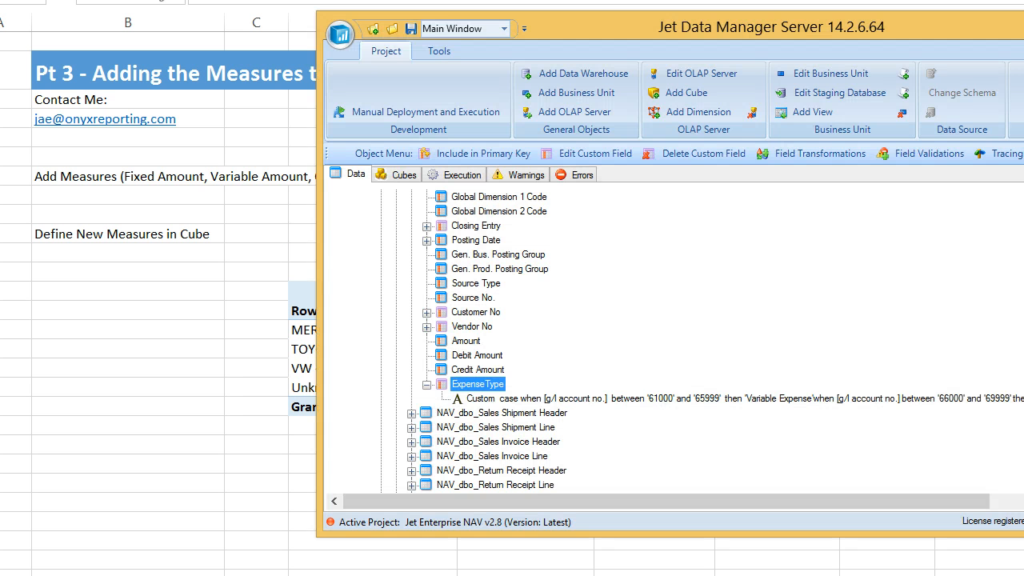
mouse_move(406, 234)
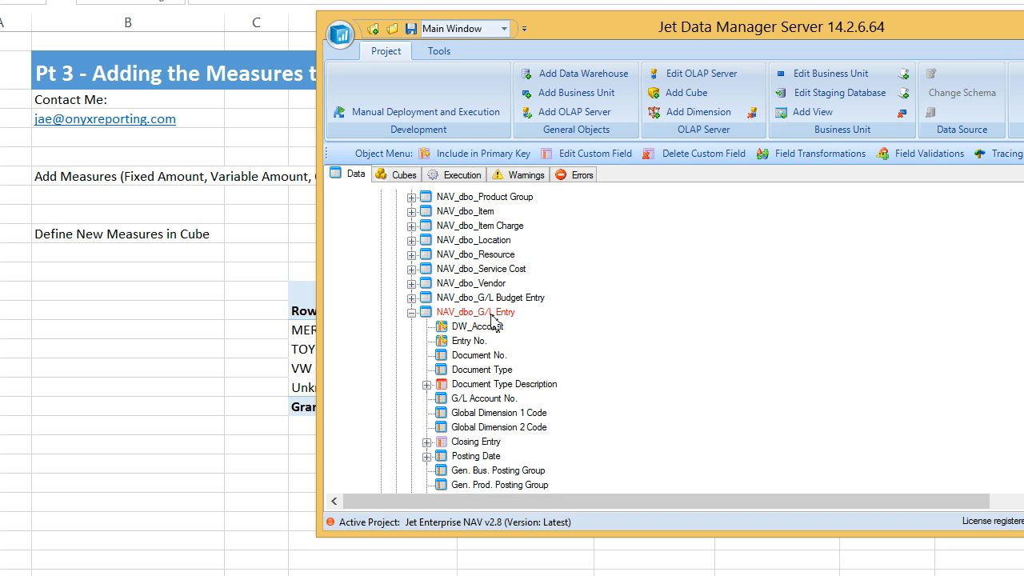
Step: Add a numeric custom field Fixed Expense Amt to the G/L Entry table
right_click(477, 312)
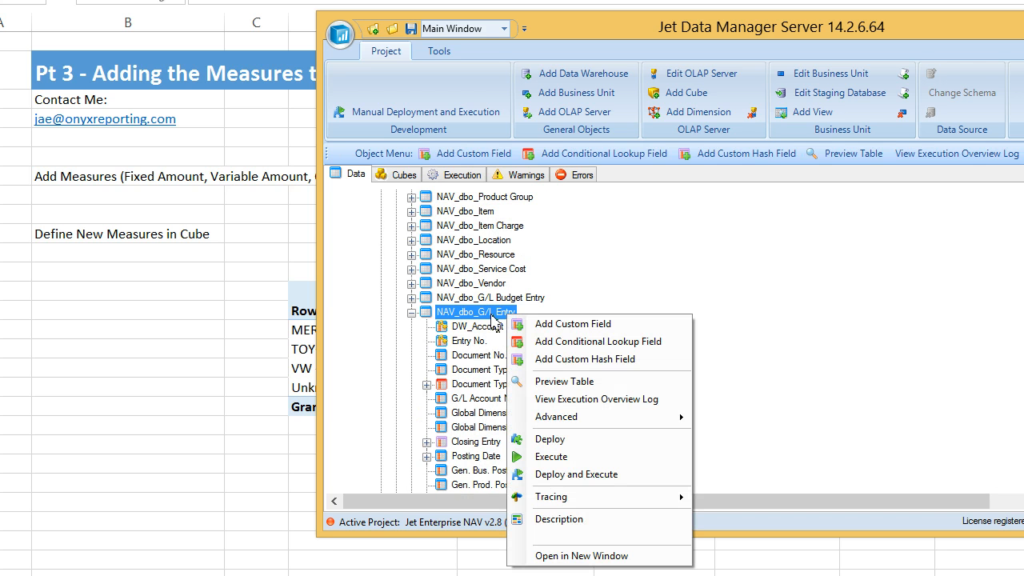
mouse_move(545, 330)
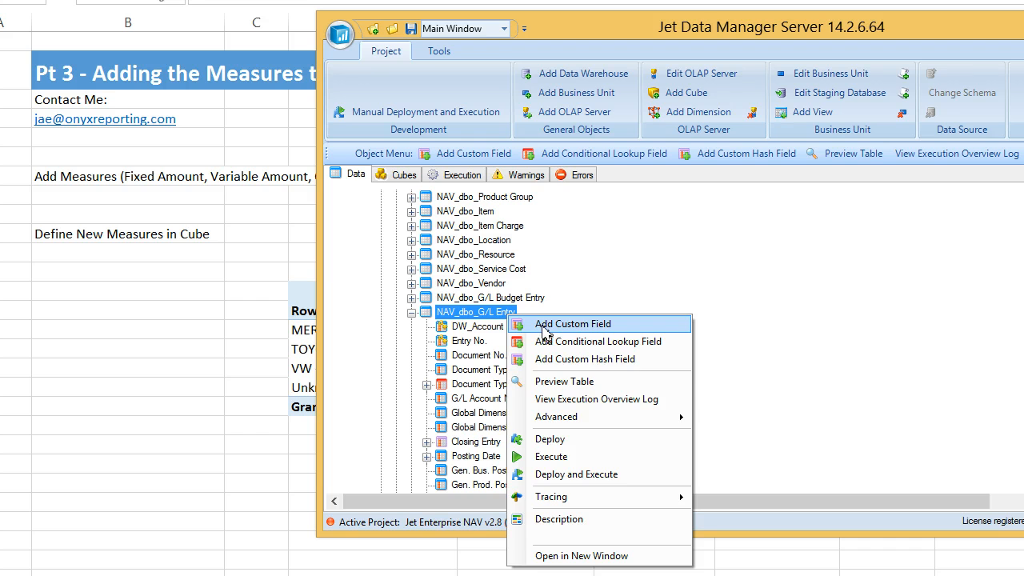
click(571, 324)
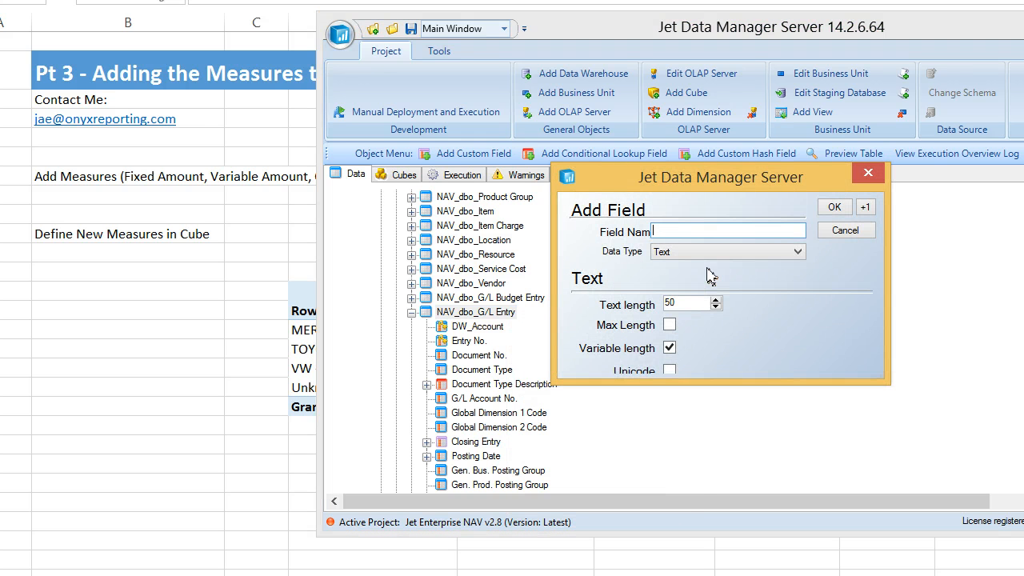
text(Fixed Expense Amt)
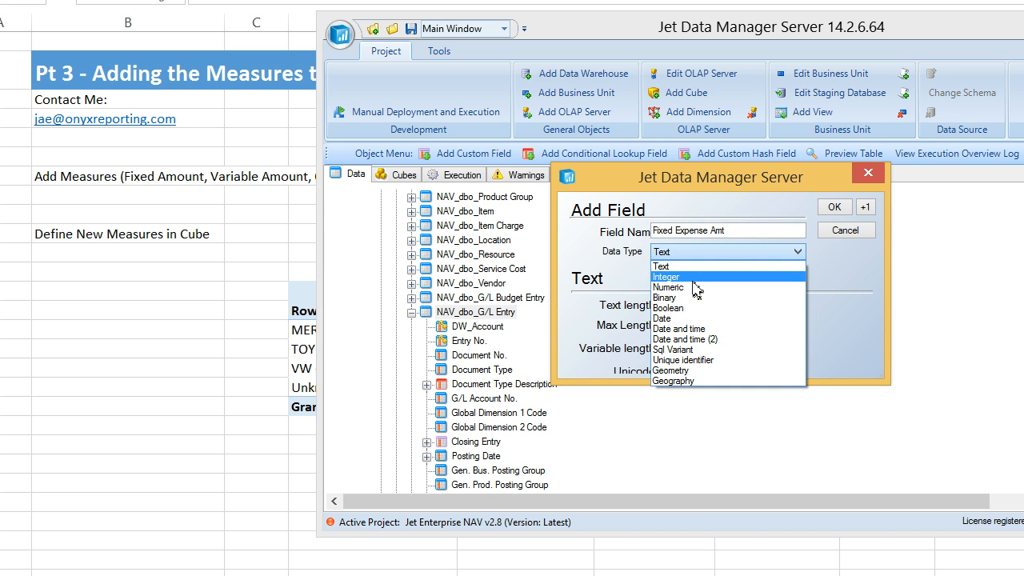
click(669, 287)
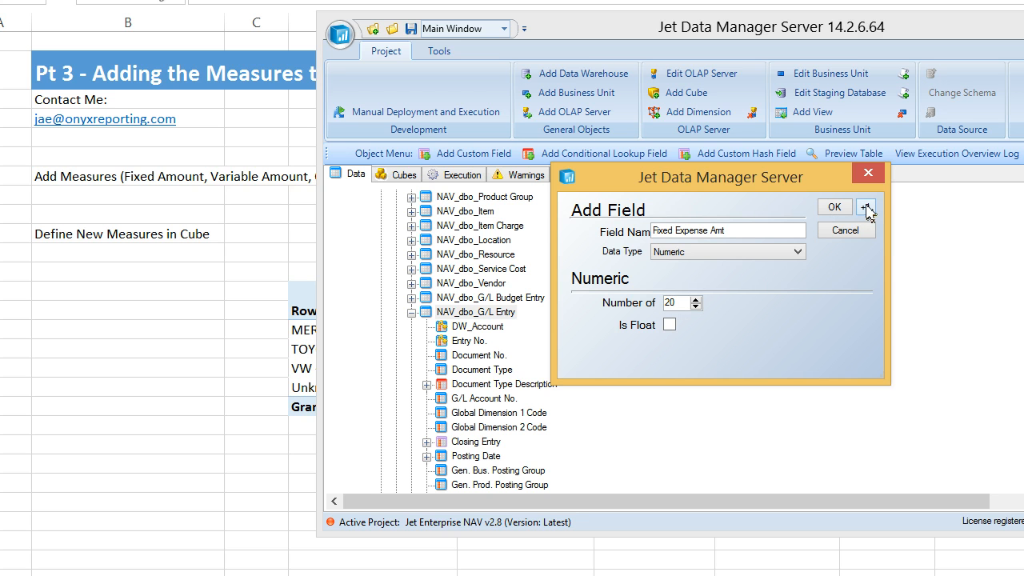
click(866, 207)
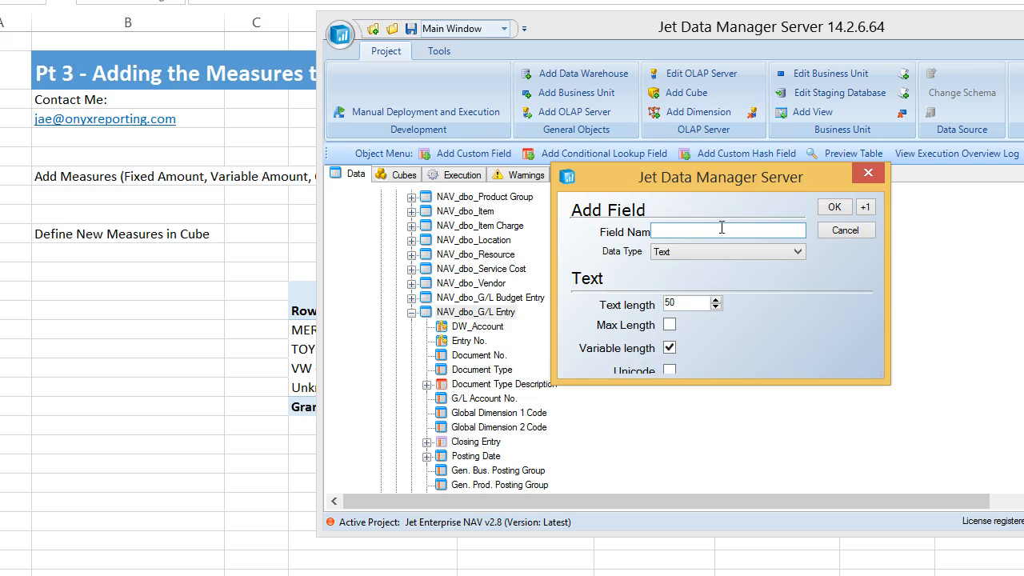
Step: Add numeric Variable Expense Amt and Other Expense Amt fields to the same table
text(Variable Expe)
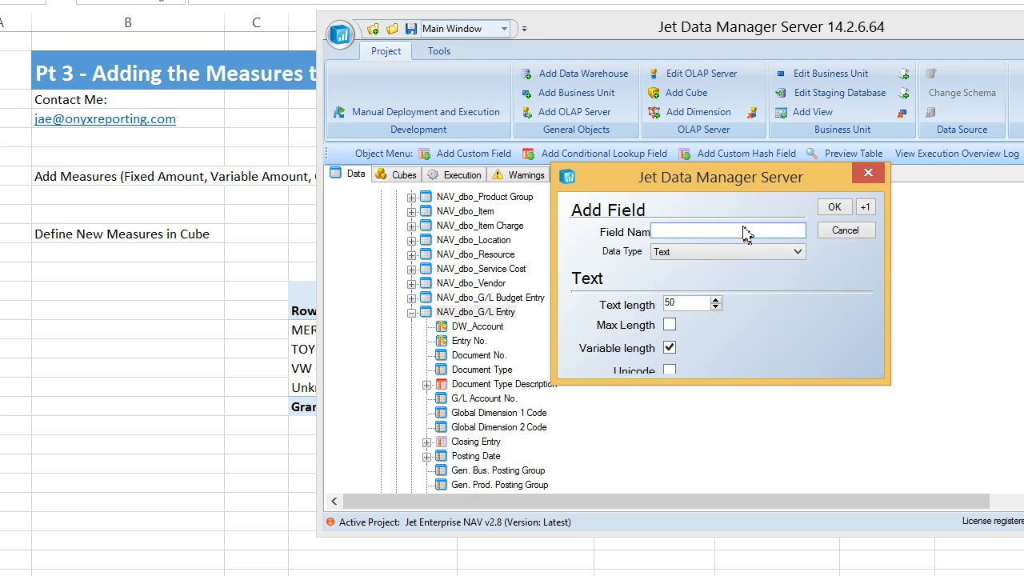
text(Other Expense A)
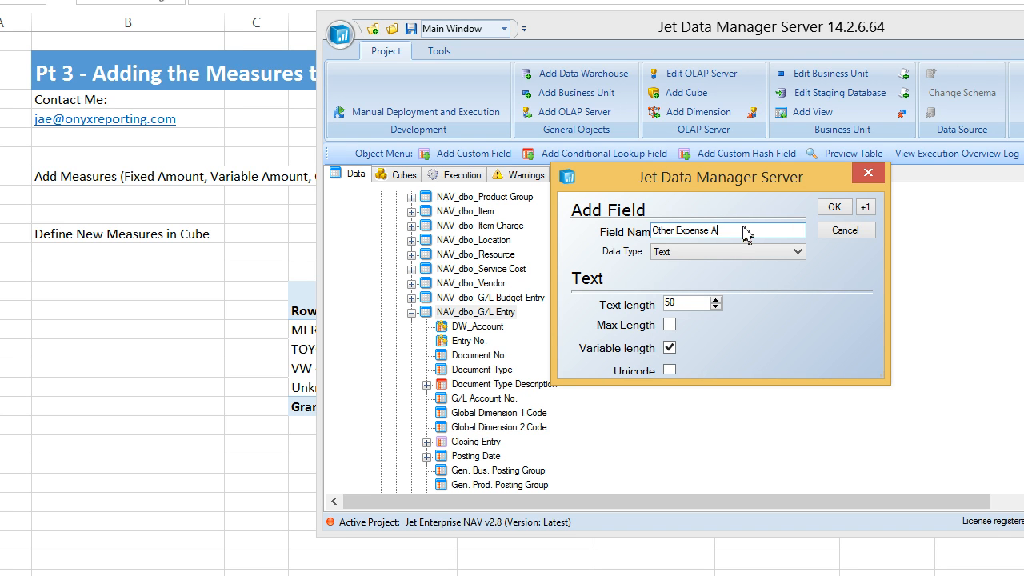
click(797, 251)
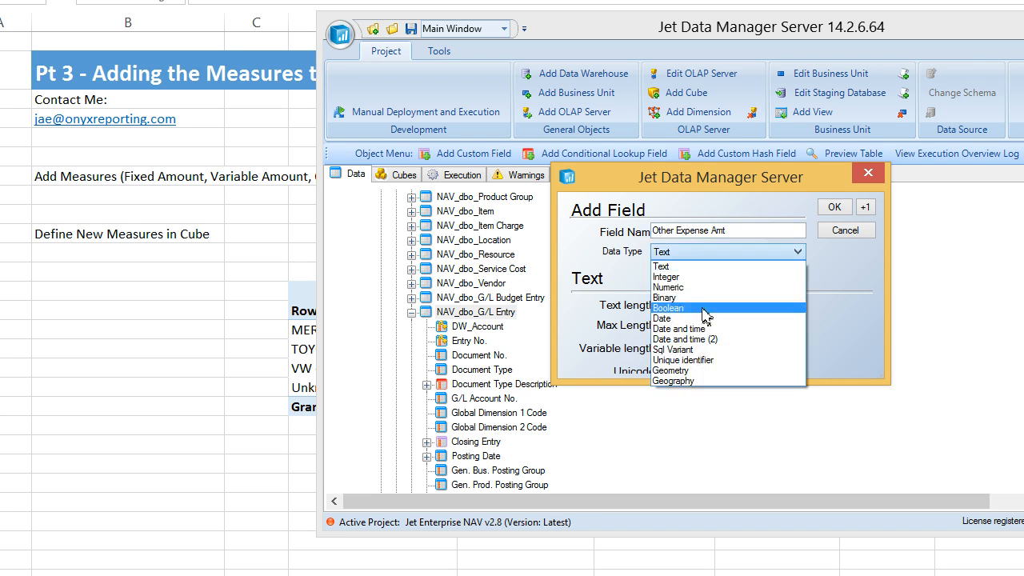
click(669, 287)
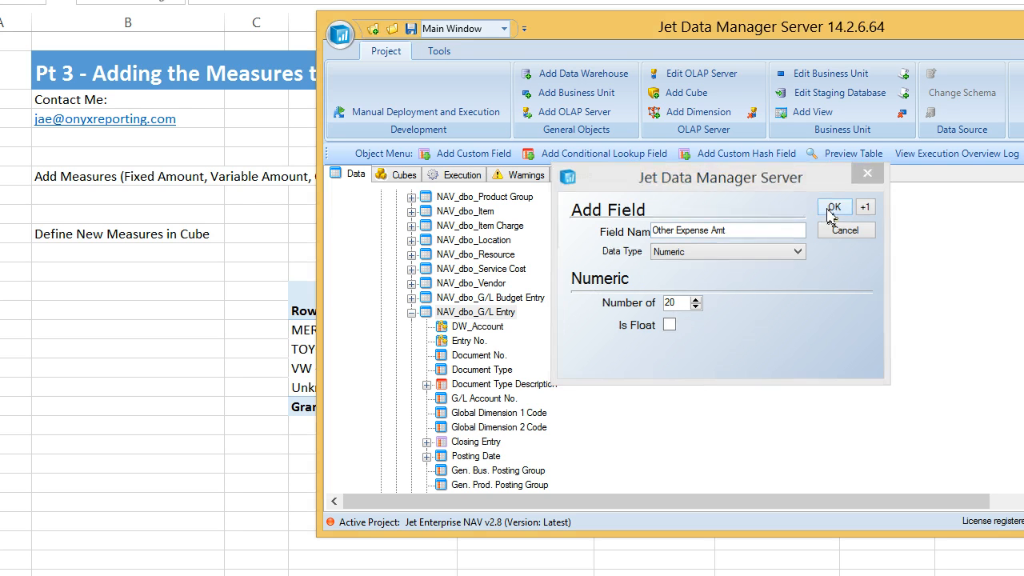
click(834, 207)
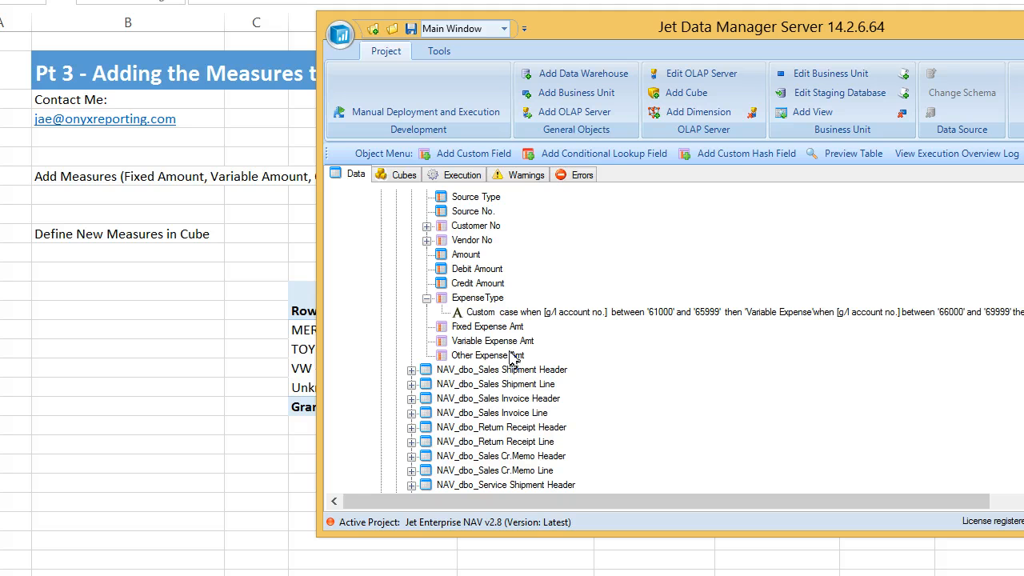
Step: Give Fixed Expense Amt a custom transformation with script [Amount]
click(488, 327)
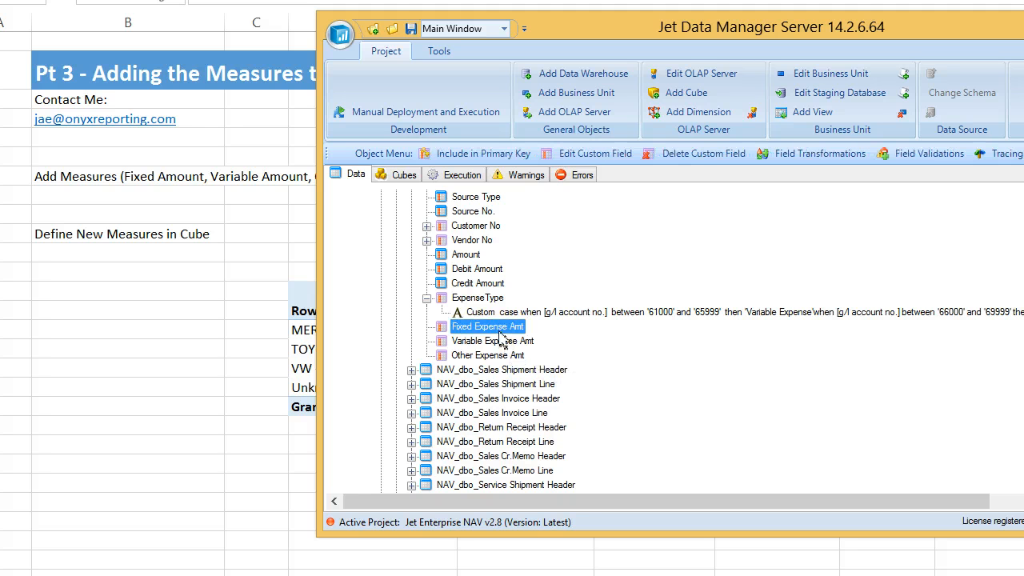
mouse_move(468, 263)
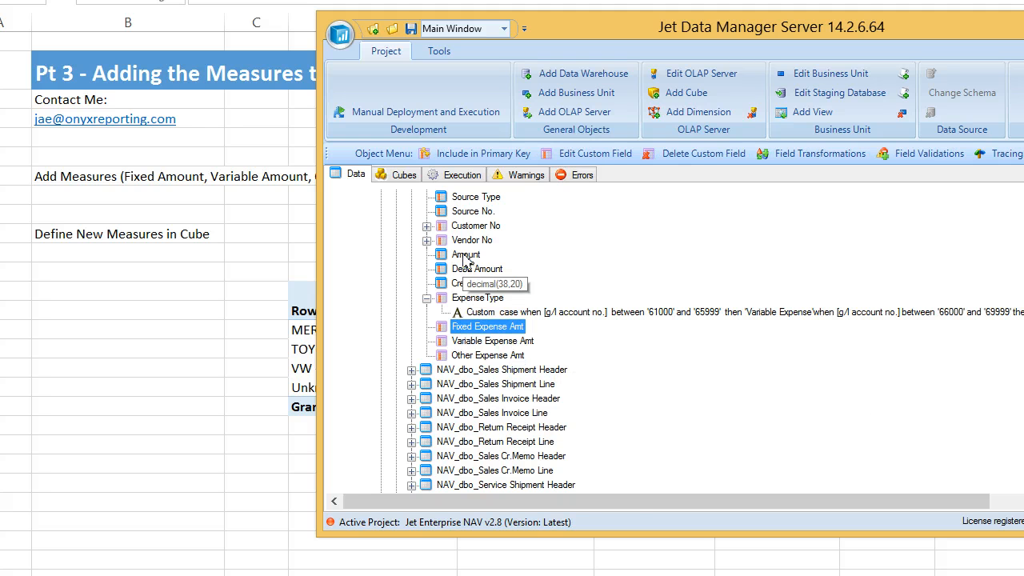
right_click(480, 326)
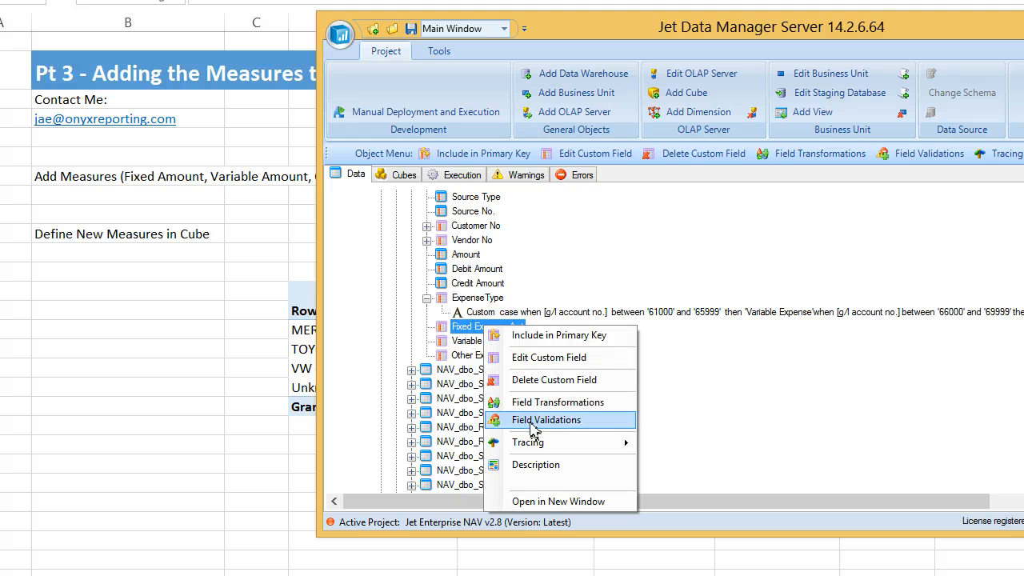
click(544, 419)
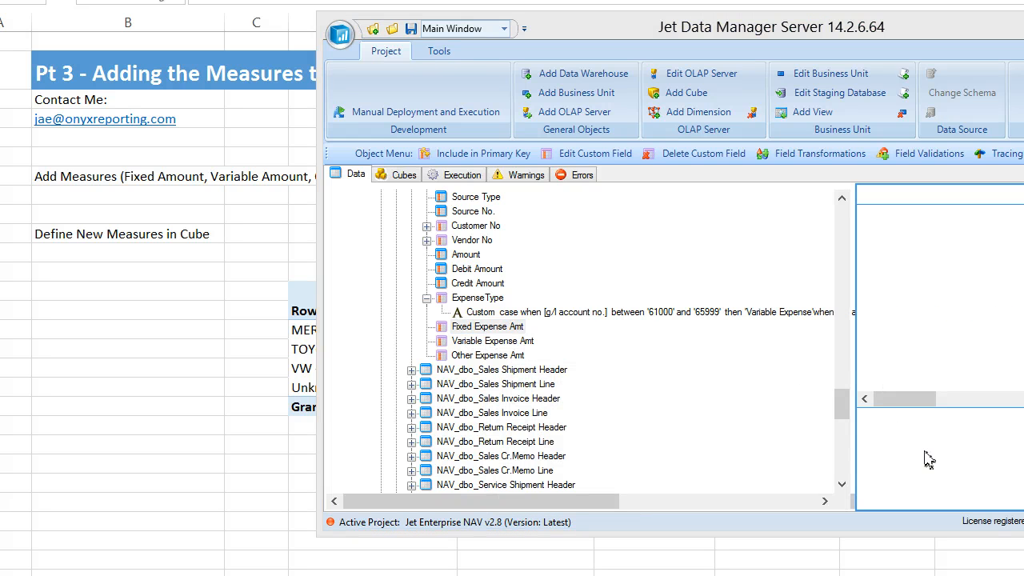
click(821, 153)
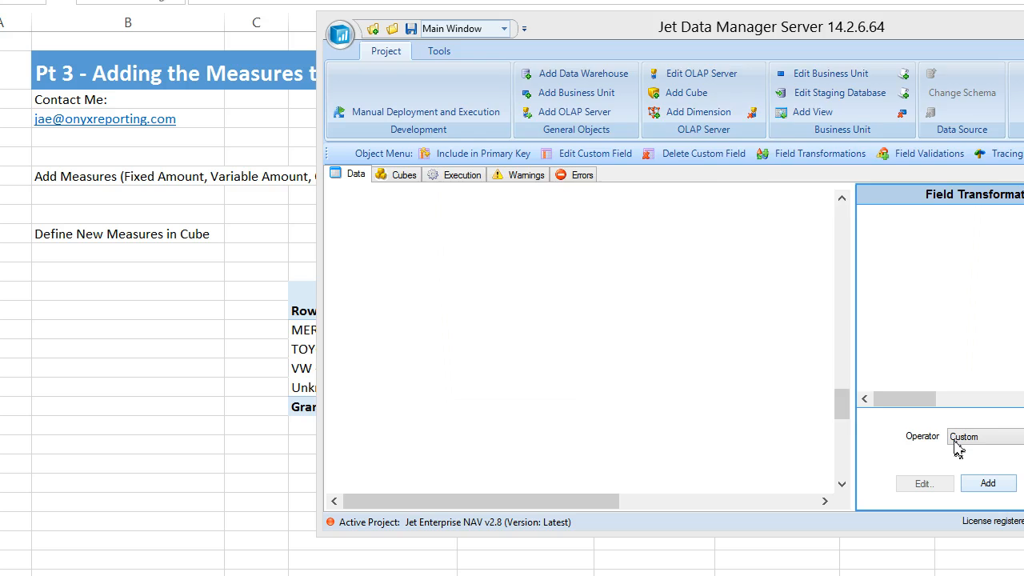
click(916, 483)
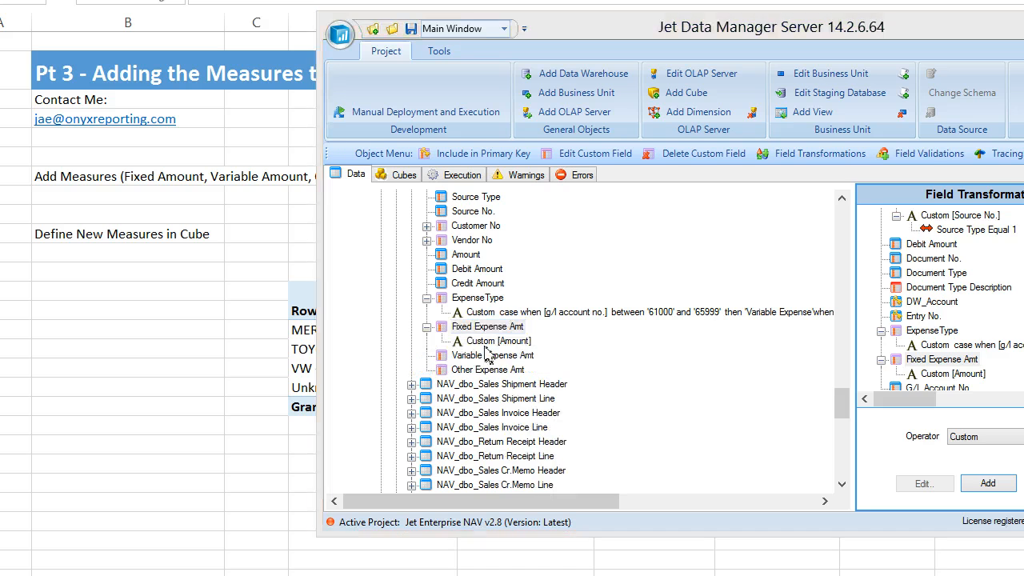
Step: Condition the Amount transformation on ExpenseType equal to Fixed Expense
right_click(493, 340)
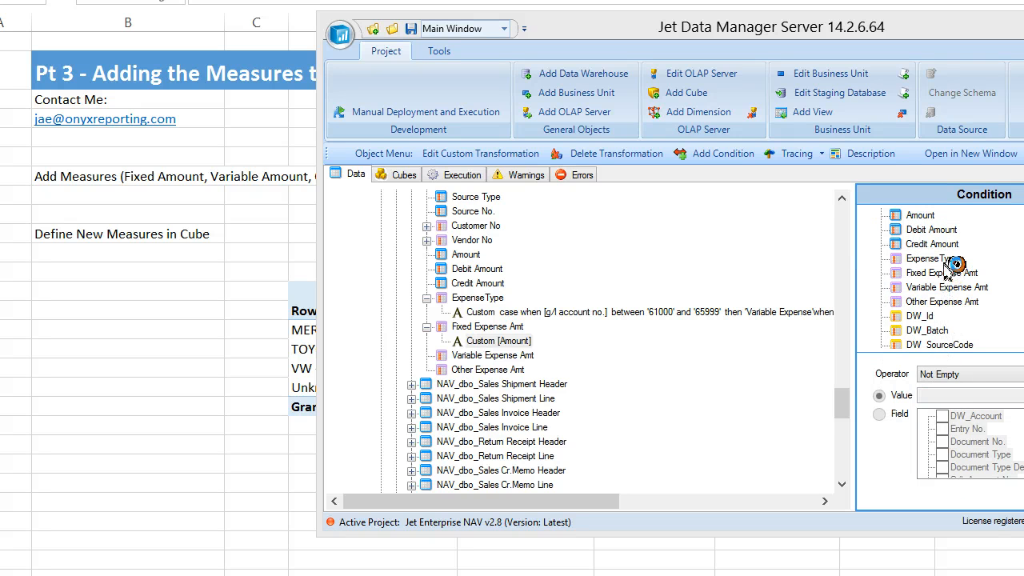
click(924, 258)
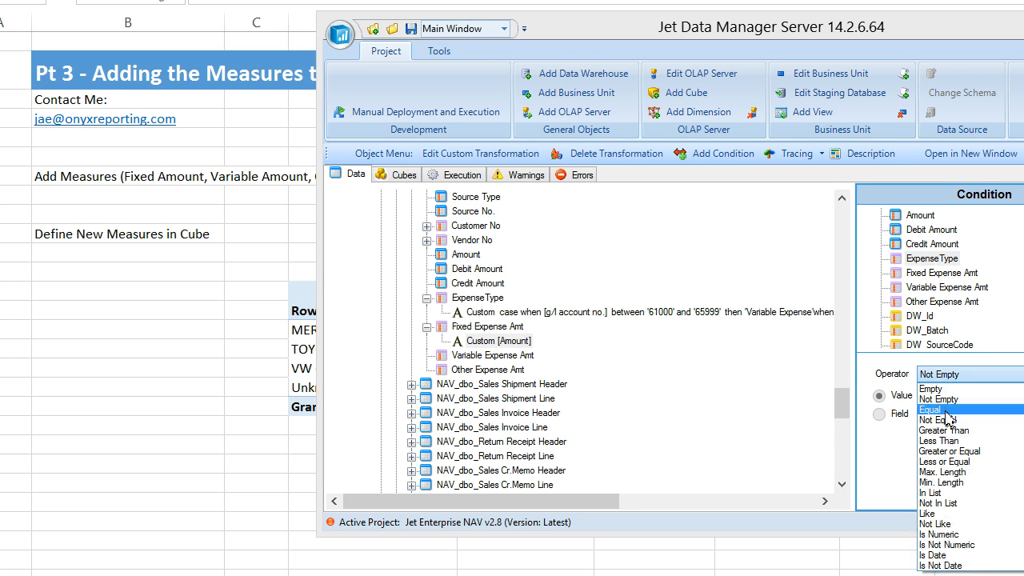
click(932, 407)
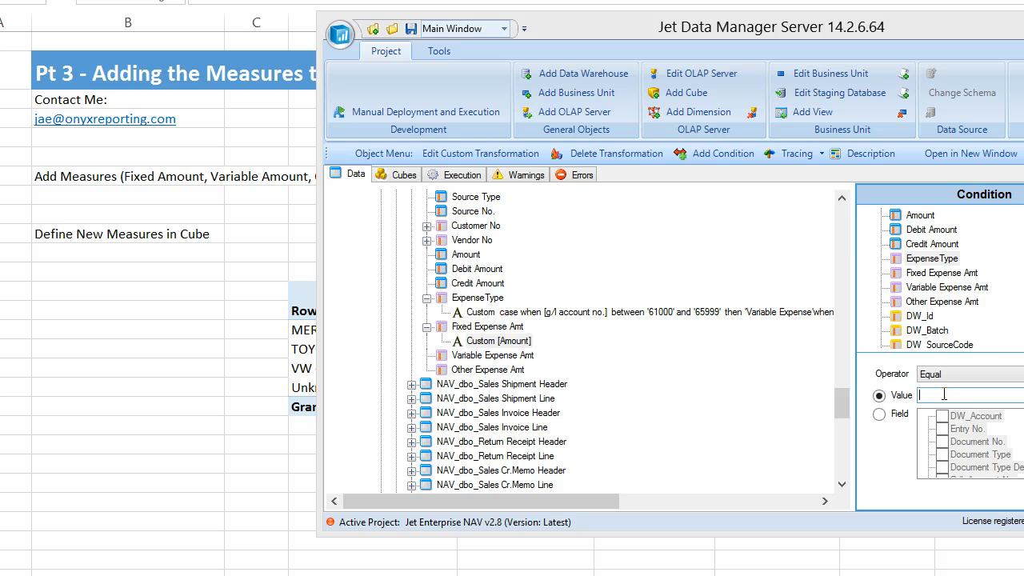
text(Fixed Expense)
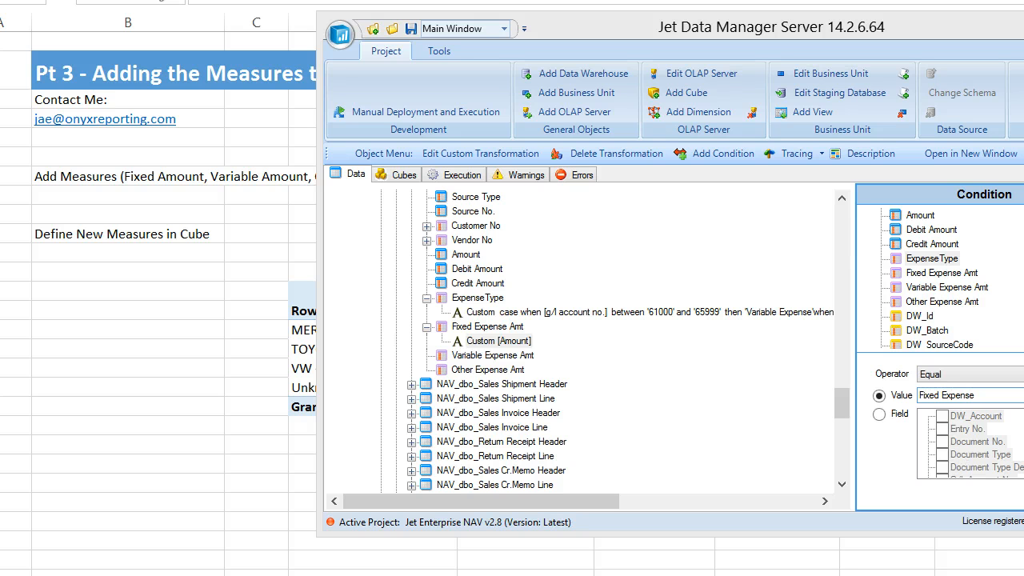
click(493, 355)
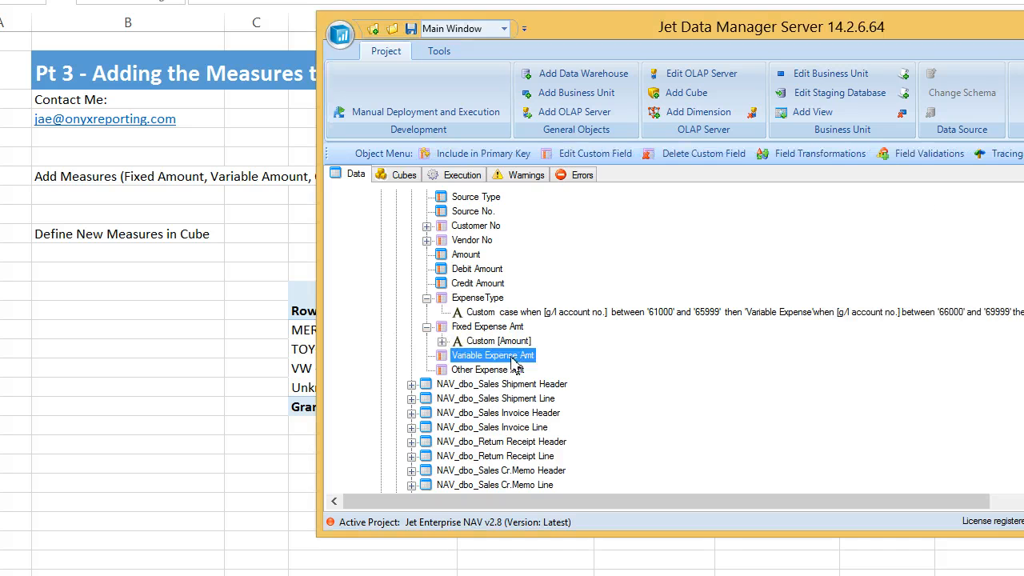
Step: Give Variable Expense Amt a custom transformation with script [Amount]
right_click(493, 356)
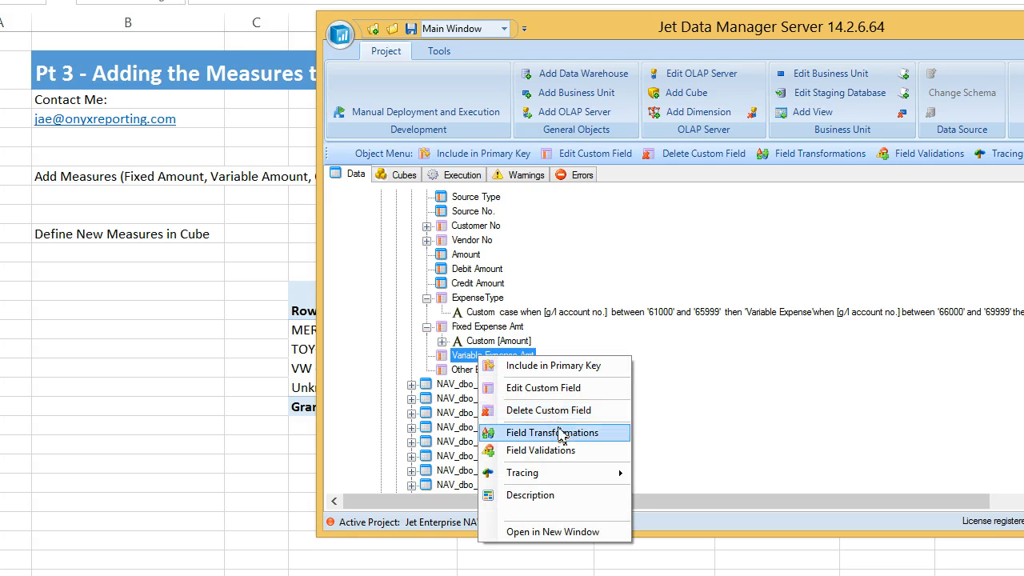
click(555, 432)
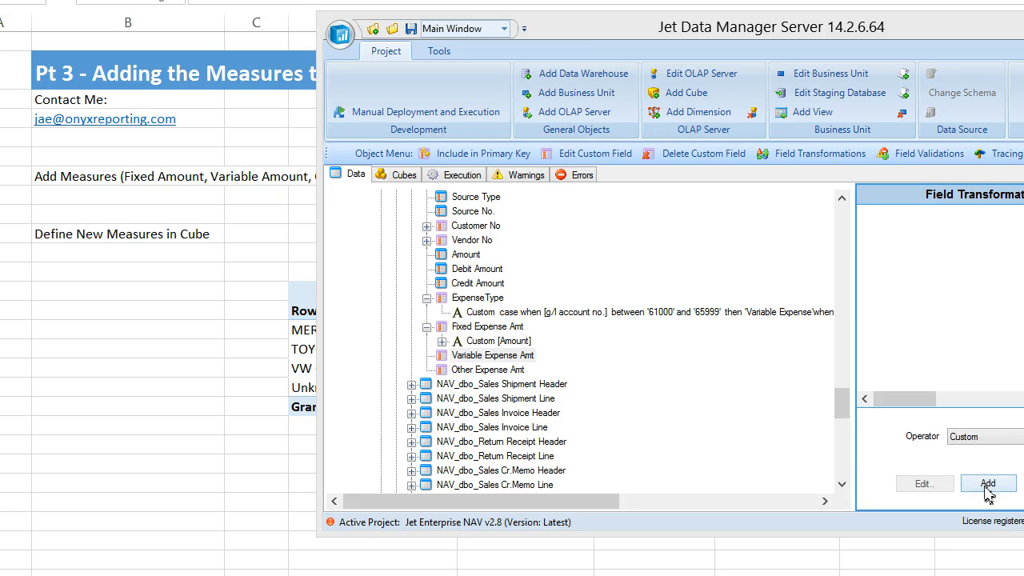
click(986, 483)
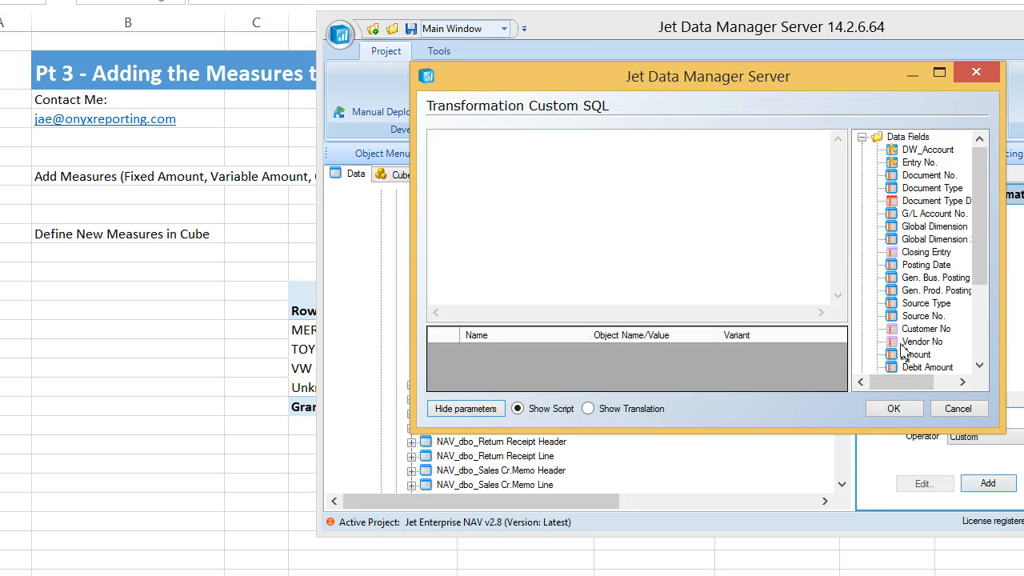
double_click(915, 355)
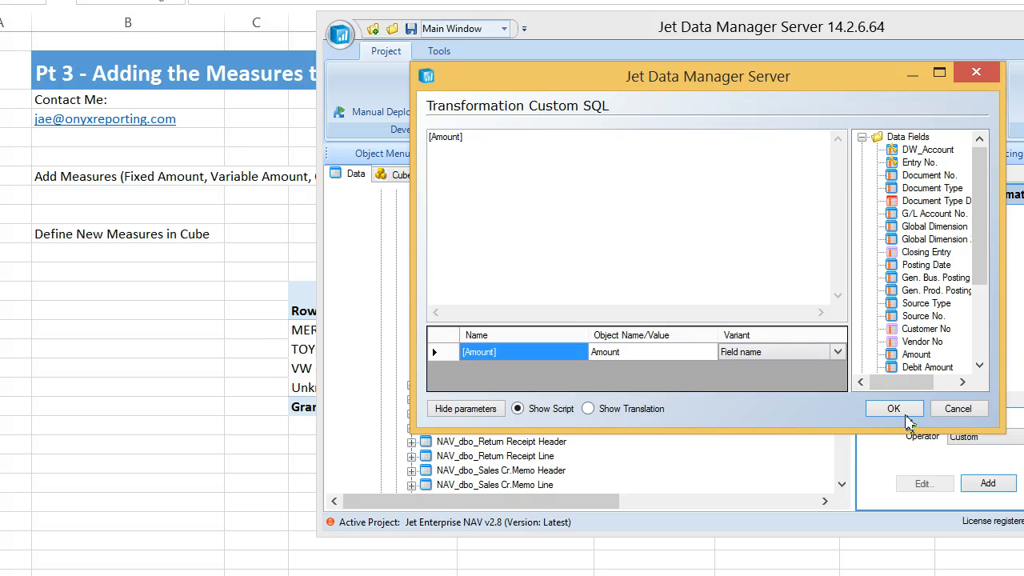
click(893, 408)
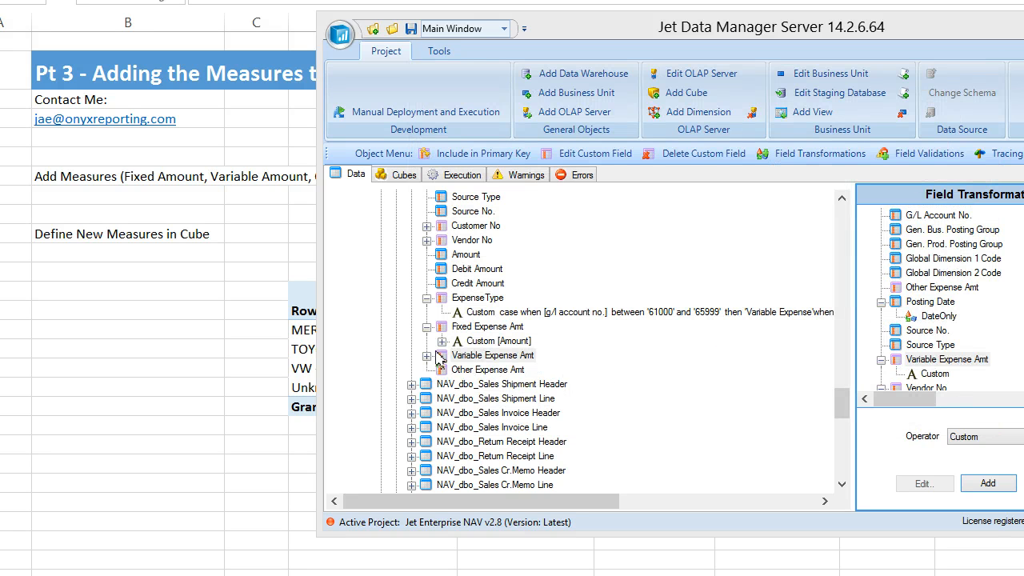
Step: Condition that transformation on ExpenseType equal to Variable Expense
click(429, 355)
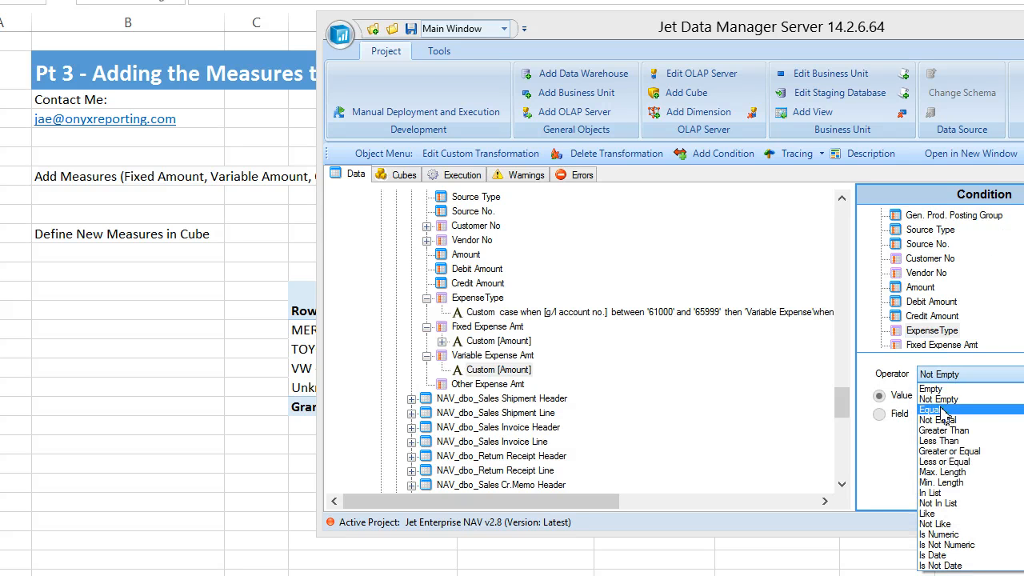
click(931, 408)
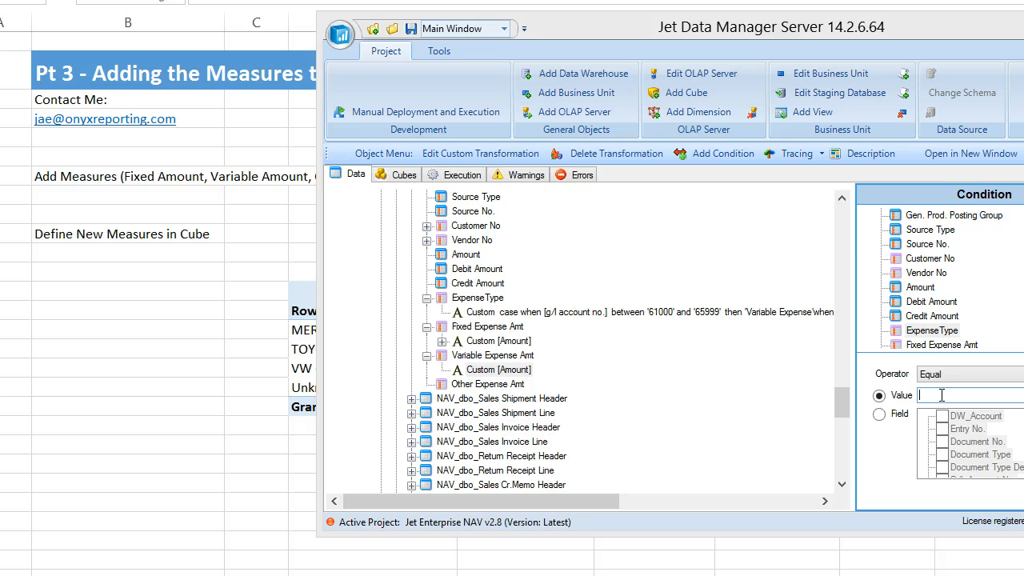
text(Val)
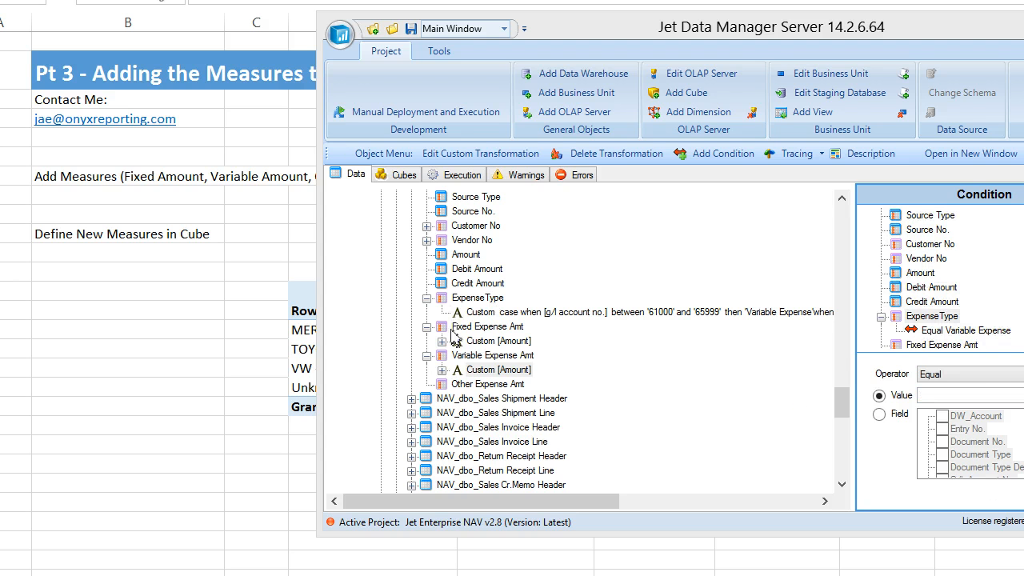
click(488, 384)
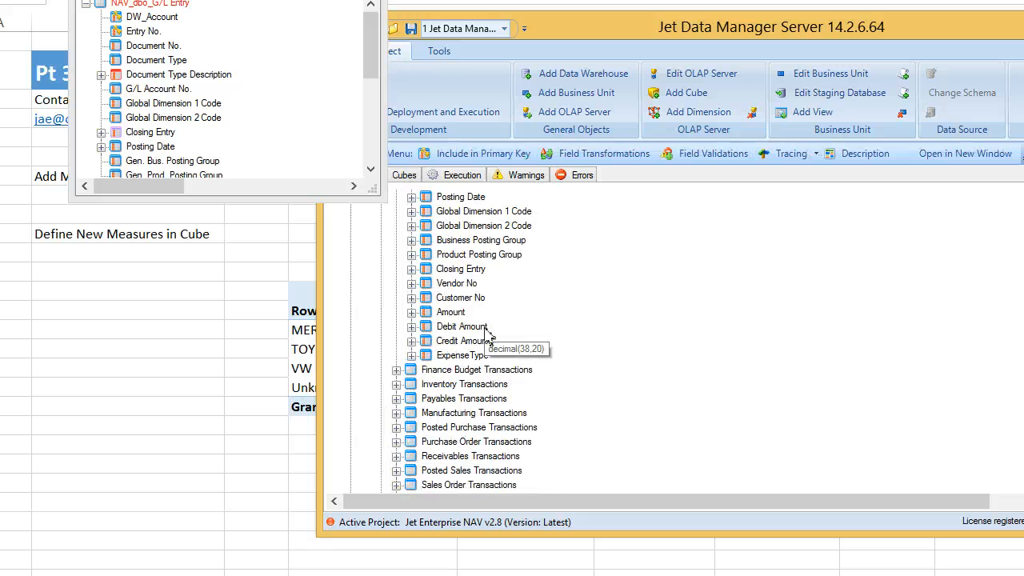
Step: Check that the expense amount fields show a decimal data type
click(399, 197)
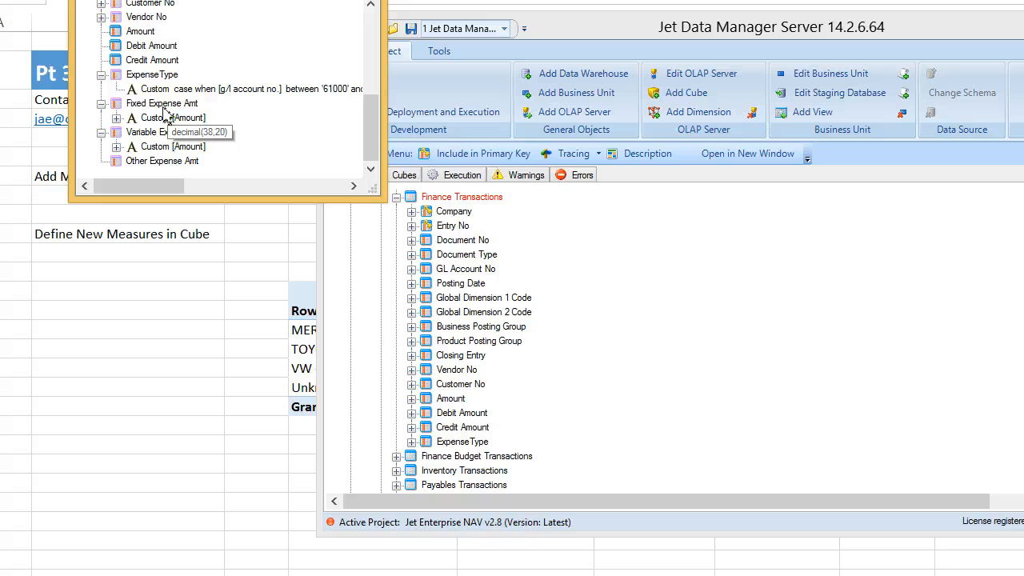
click(162, 102)
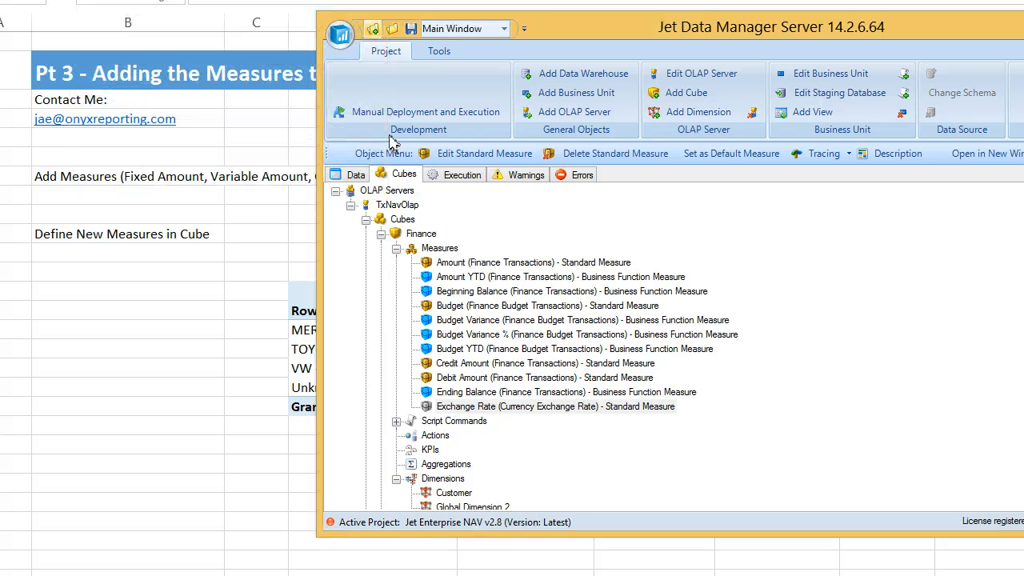
mouse_move(118, 194)
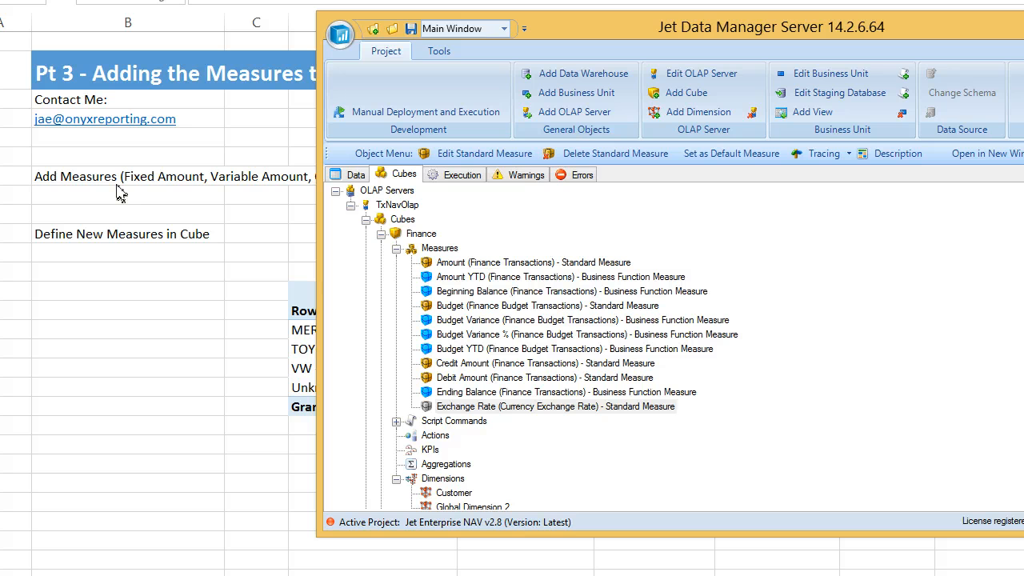
mouse_move(258, 266)
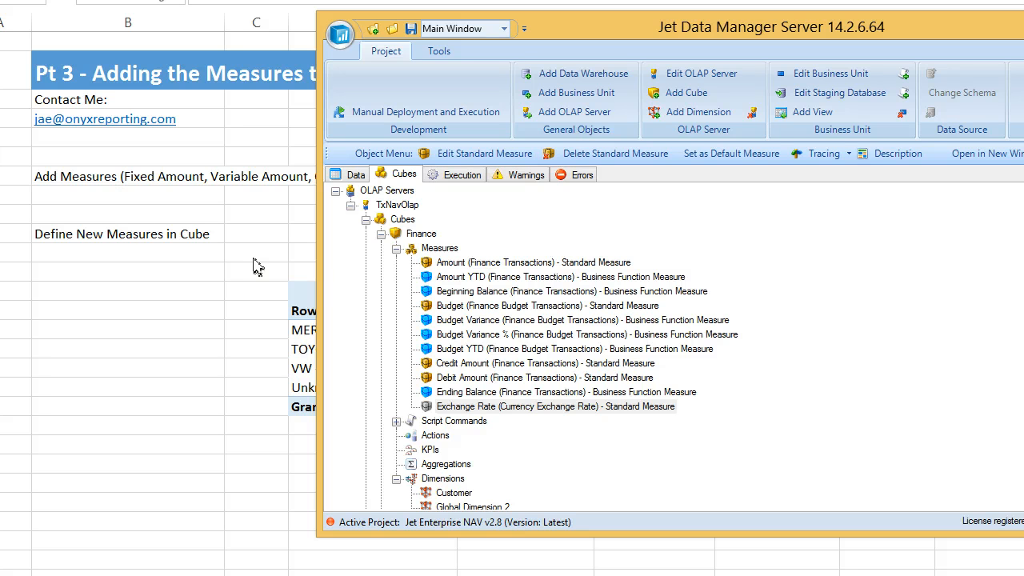
Step: Bring up the add-measure choices for the Finance cube's Measures node
right_click(439, 248)
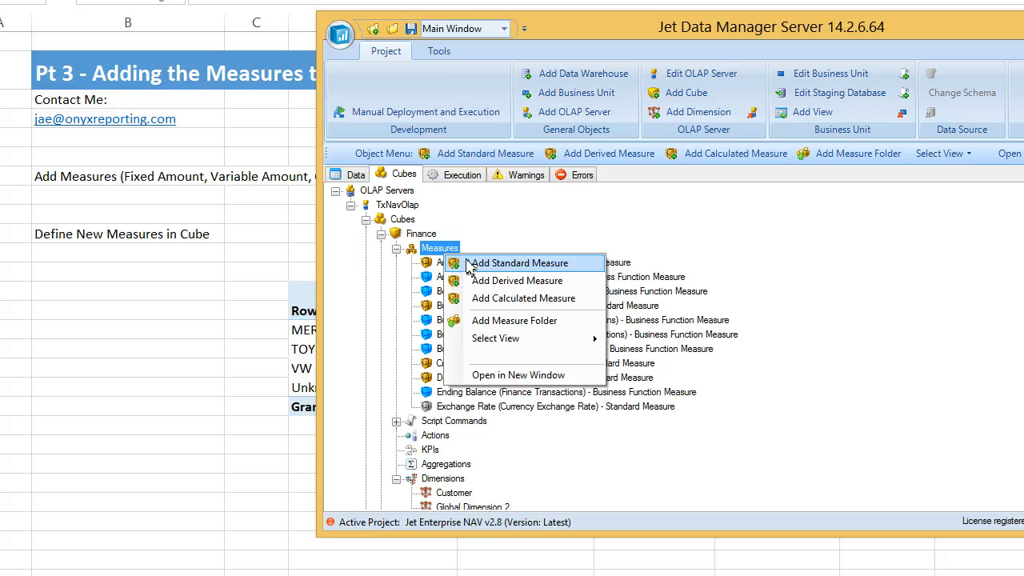
Step: Add standard measure Variable Expense Amt summing Variable Expense Amt from Finance Transactions, format #,##0.00
click(520, 262)
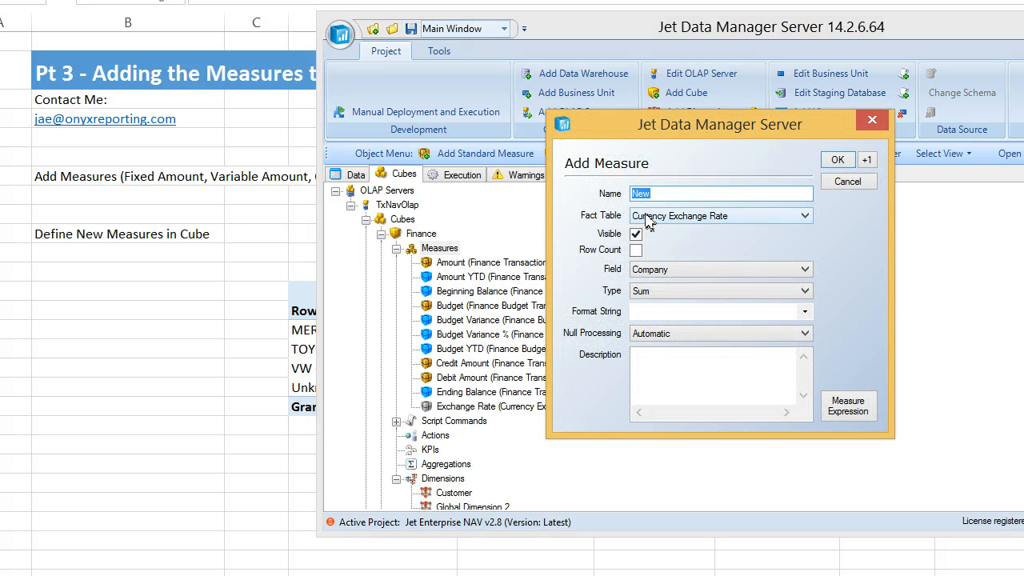
text(Variable Expense)
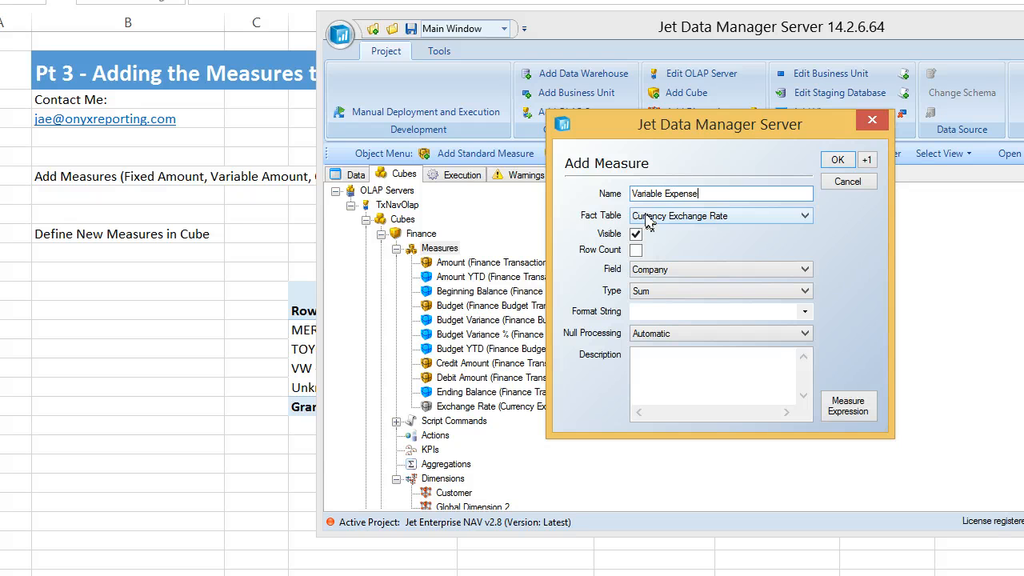
click(803, 214)
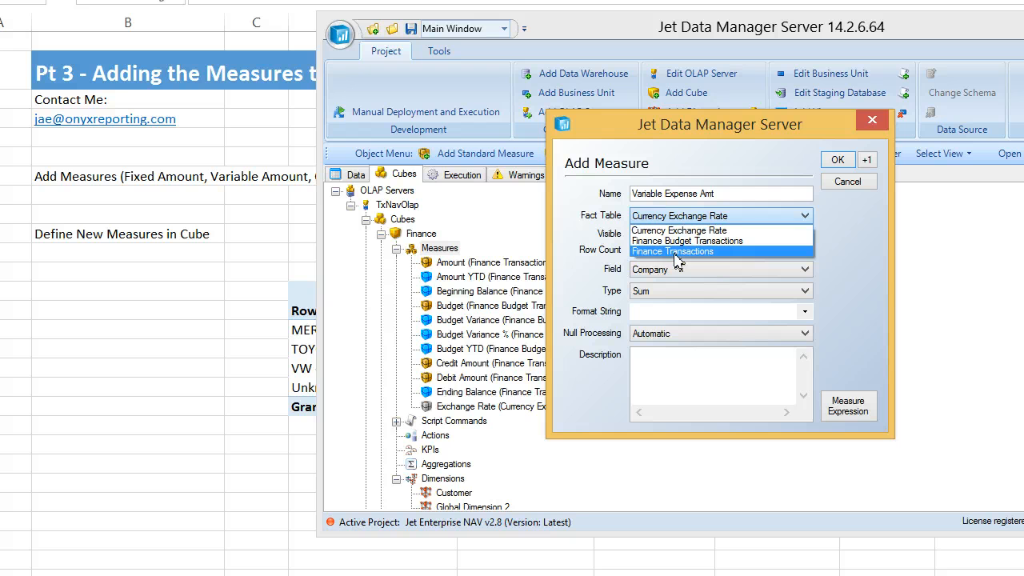
click(672, 252)
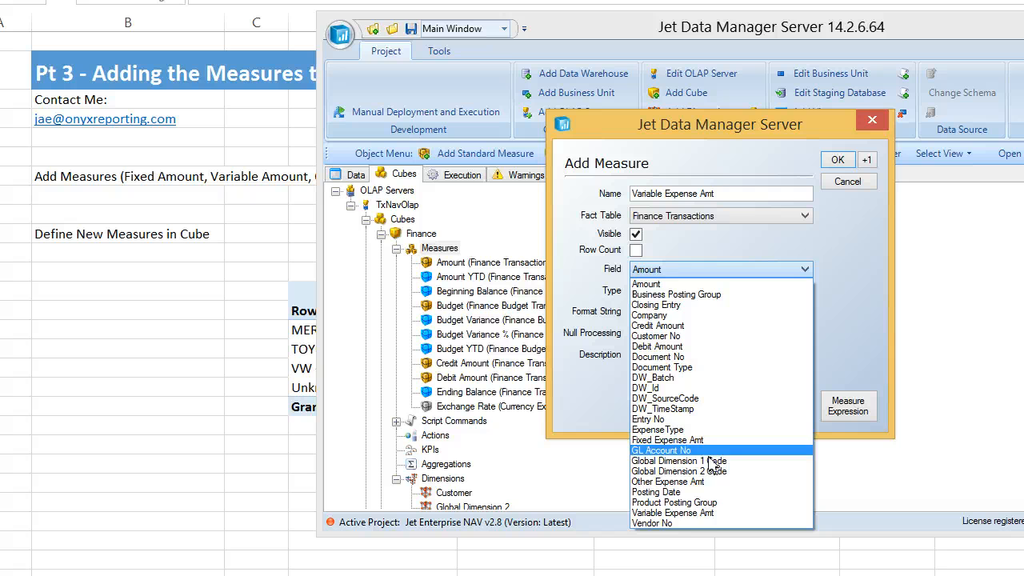
click(673, 512)
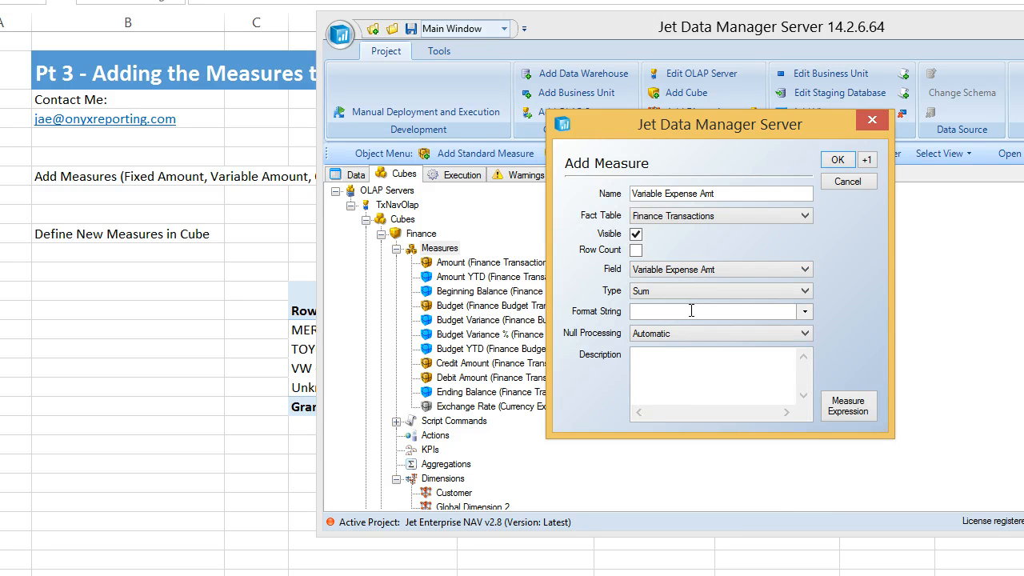
text(#,#.00)
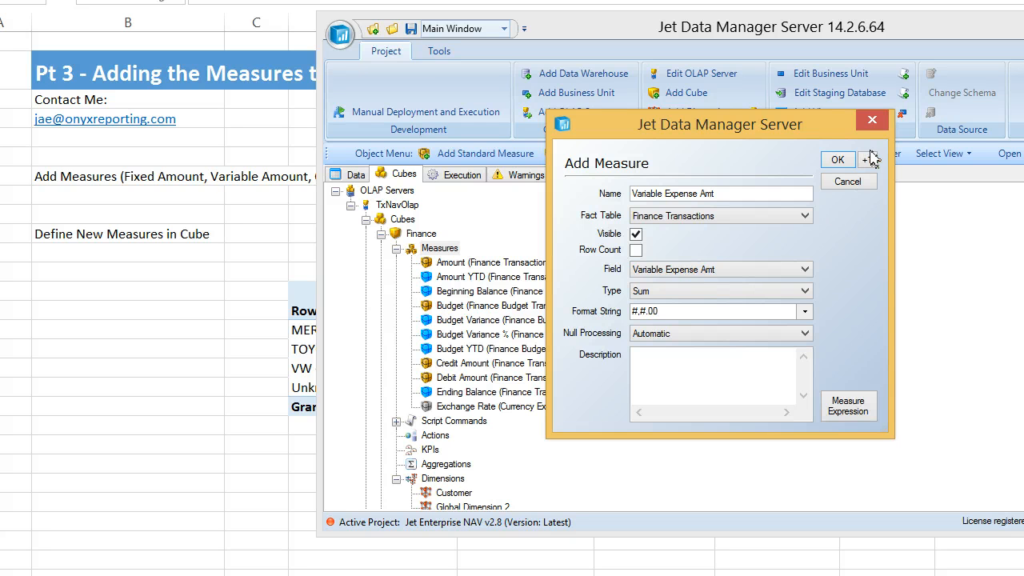
click(867, 160)
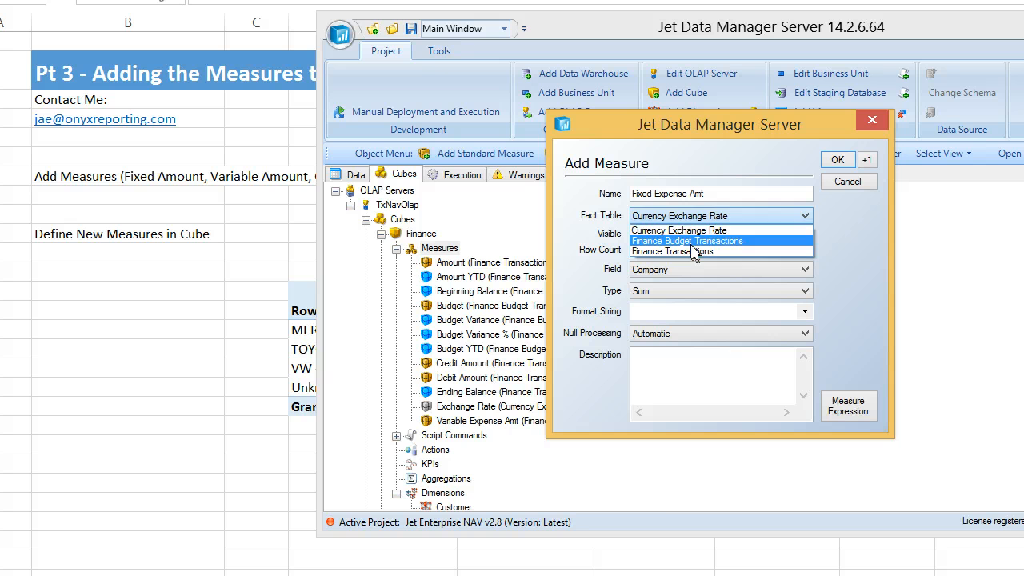
Step: Add measure Fixed Expense Amt summing Fixed Expense Amt from Finance Transactions, format #,##0.00
click(676, 251)
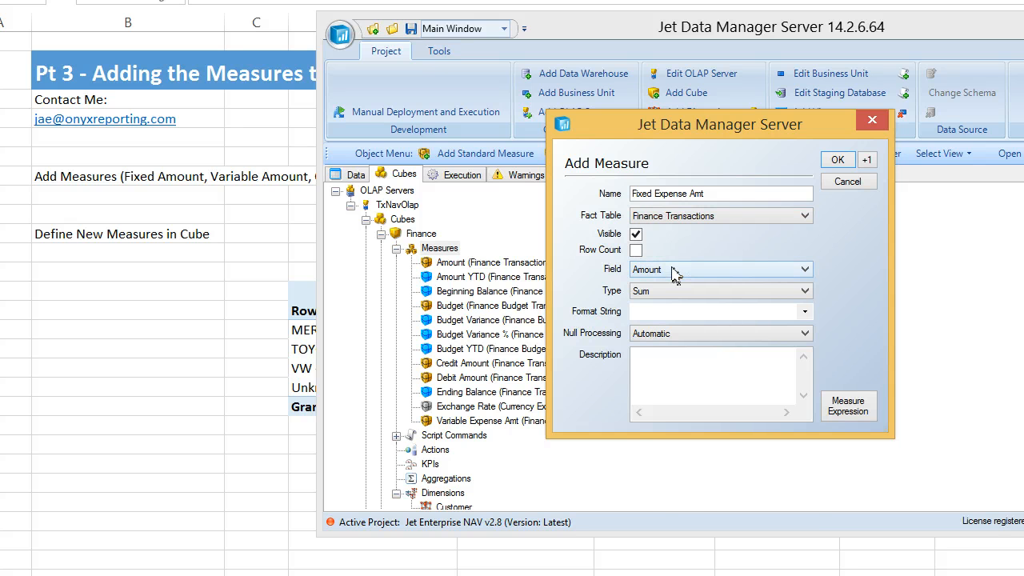
click(805, 269)
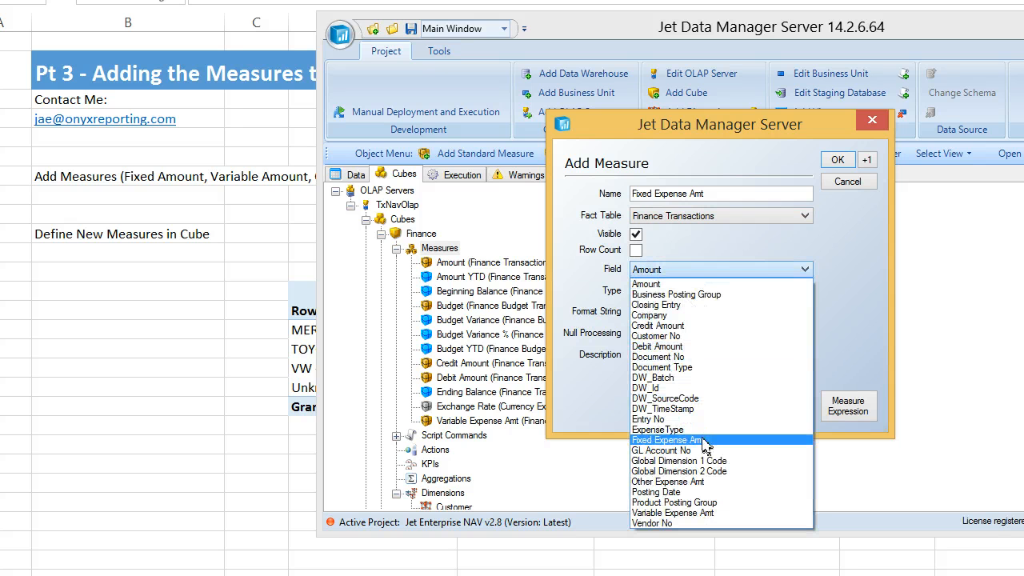
click(666, 438)
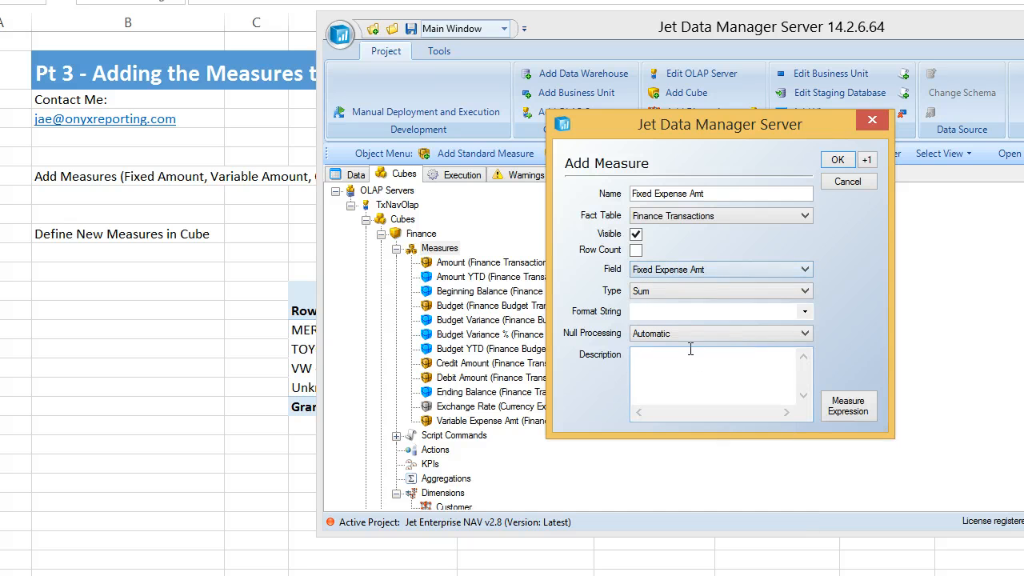
text(#,#.00)
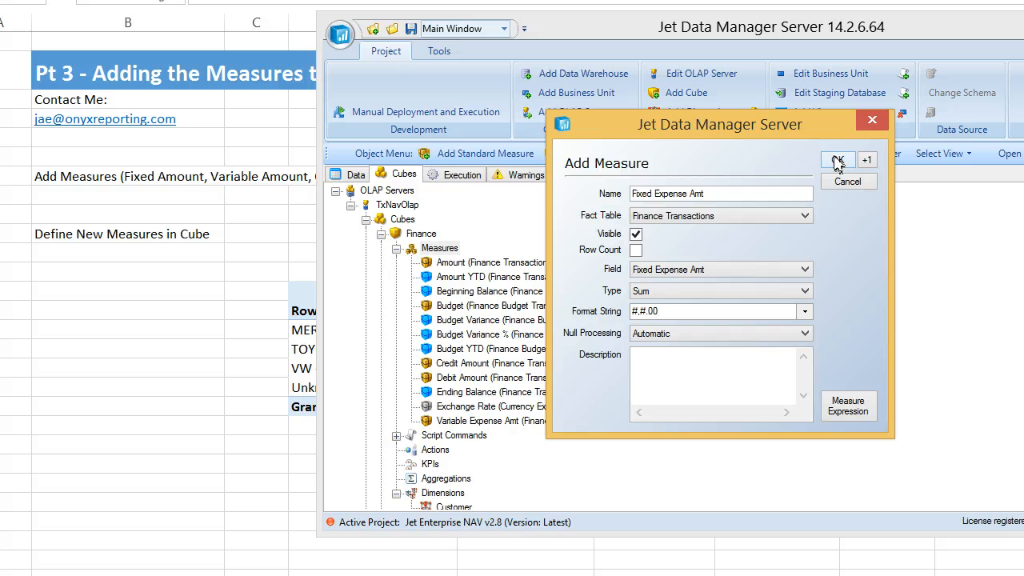
click(839, 160)
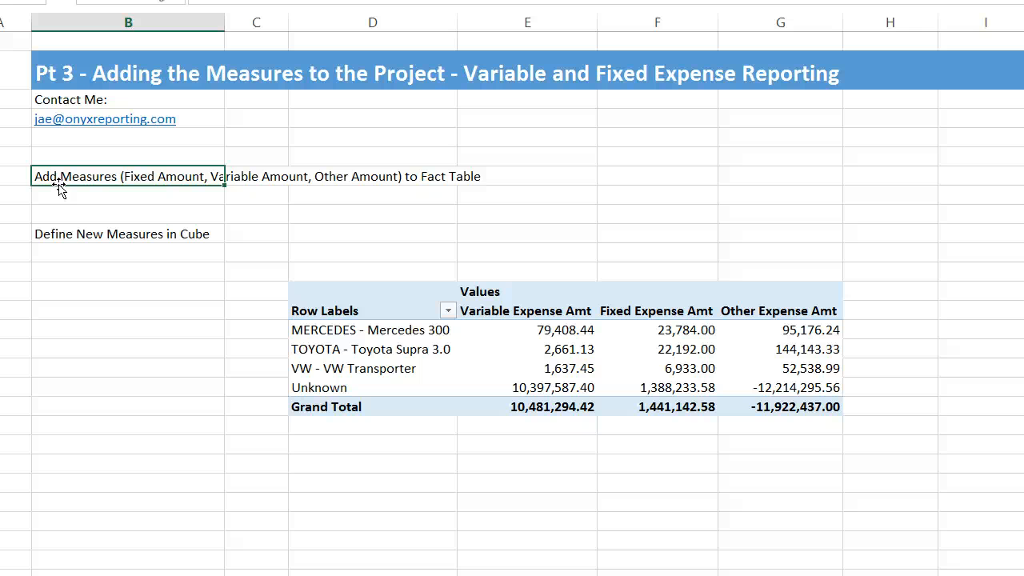
mouse_move(83, 249)
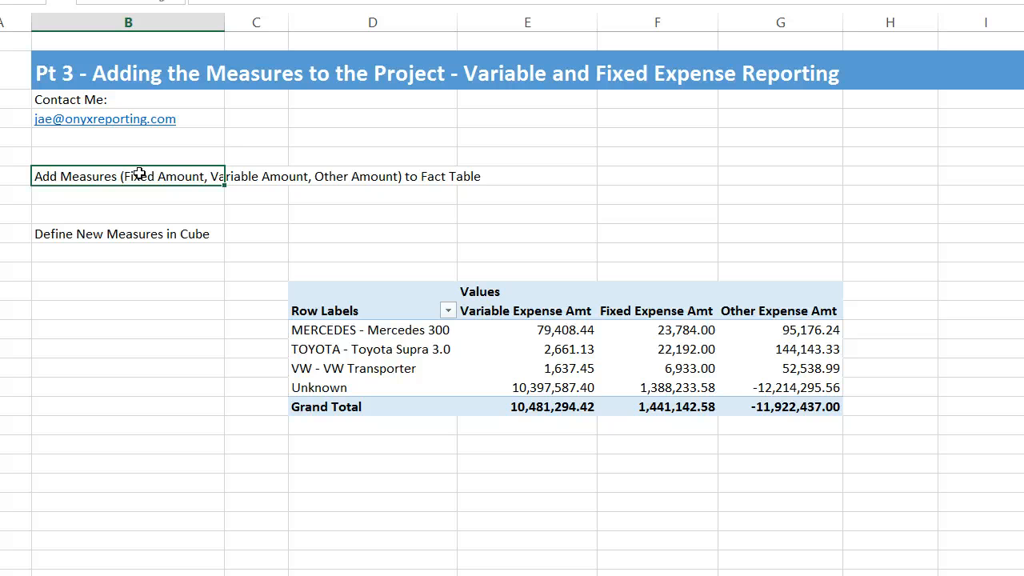
mouse_move(138, 234)
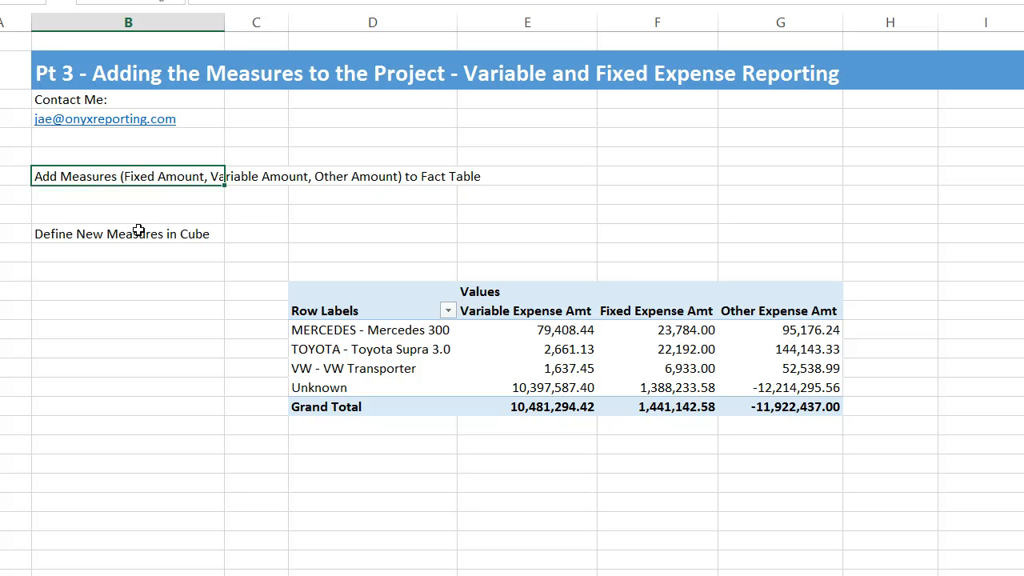
click(121, 234)
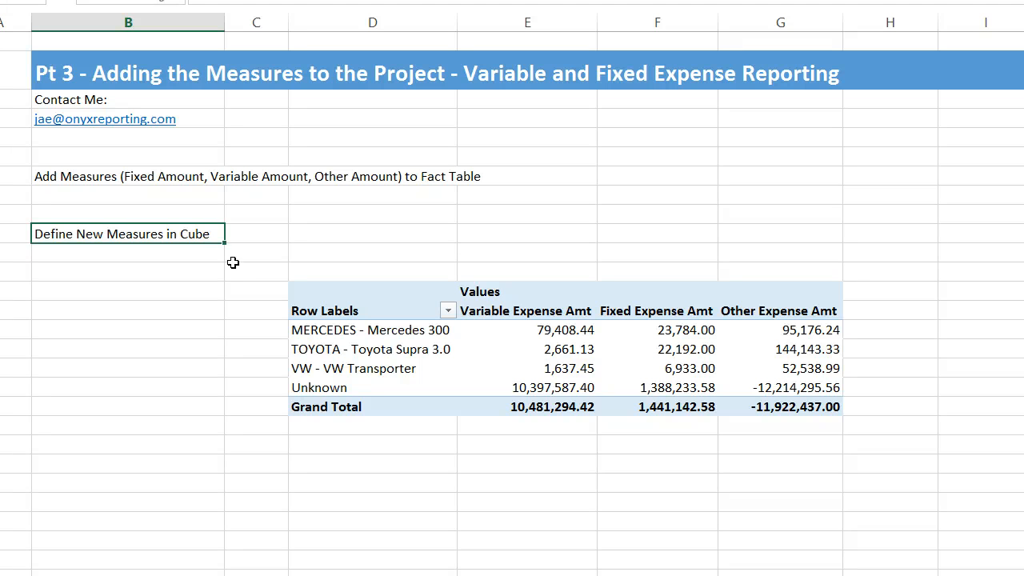
mouse_move(527, 349)
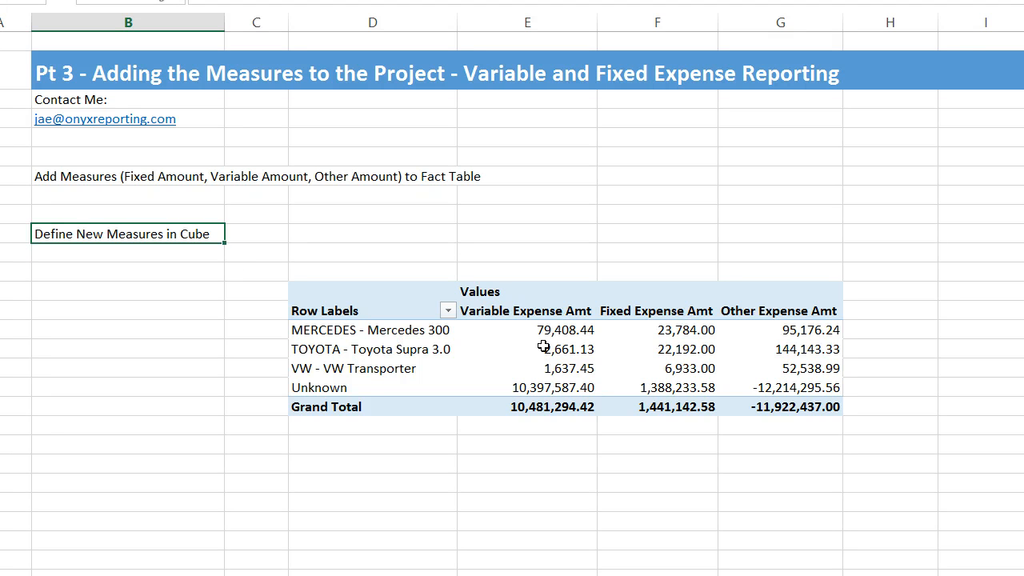
click(544, 348)
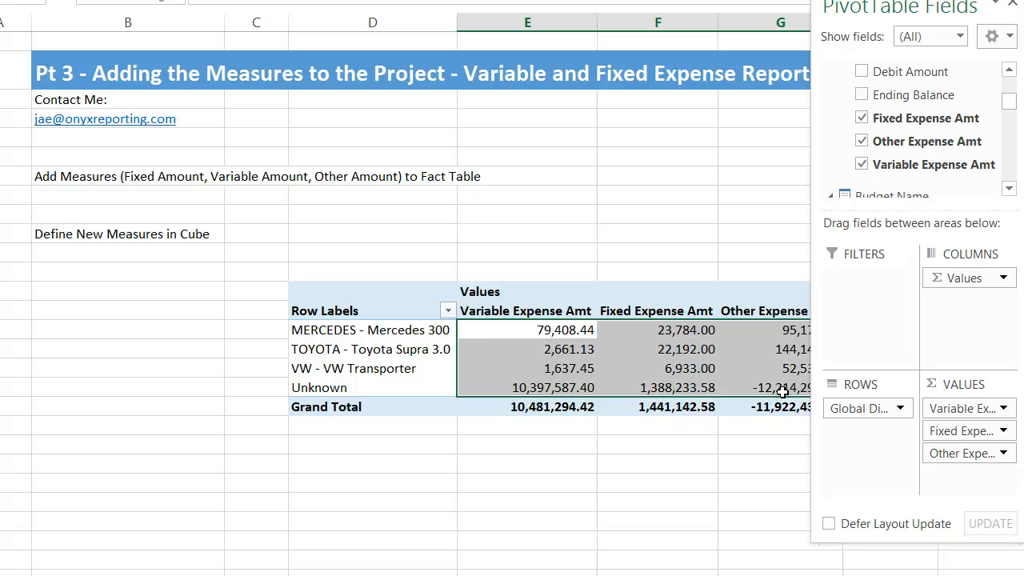
mouse_move(493, 327)
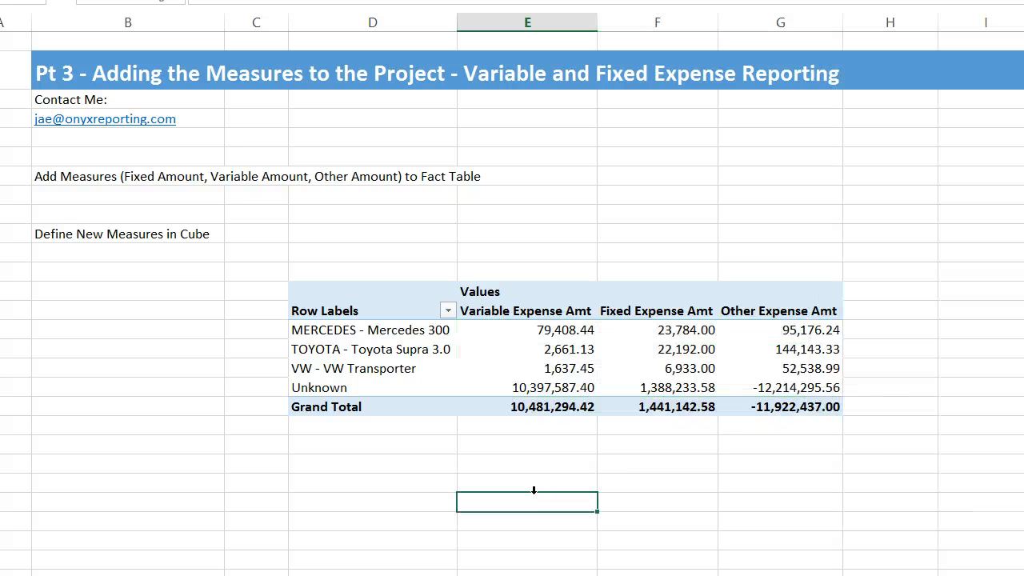
mouse_move(650, 346)
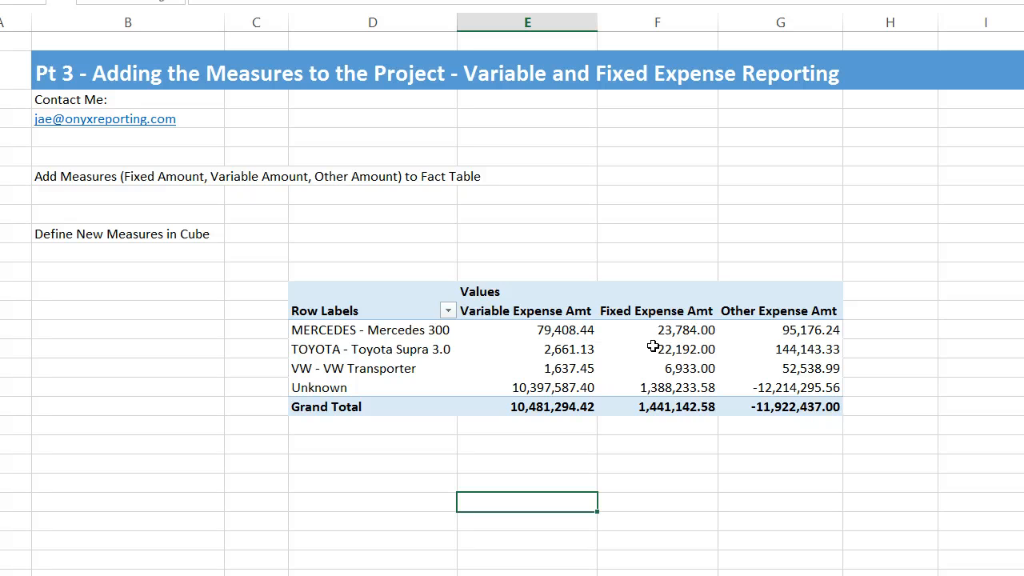
mouse_move(548, 329)
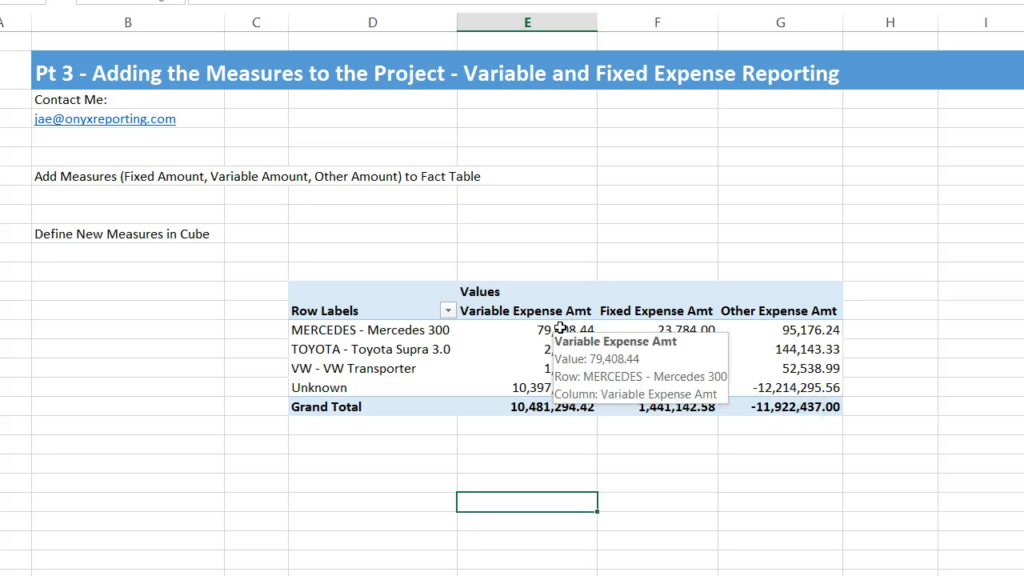
mouse_move(512, 320)
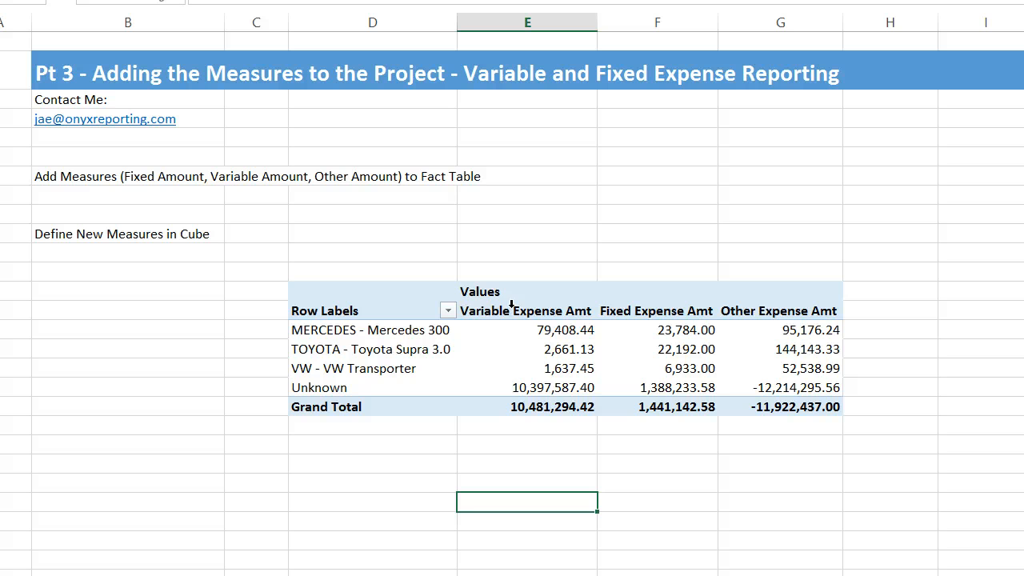
mouse_move(585, 277)
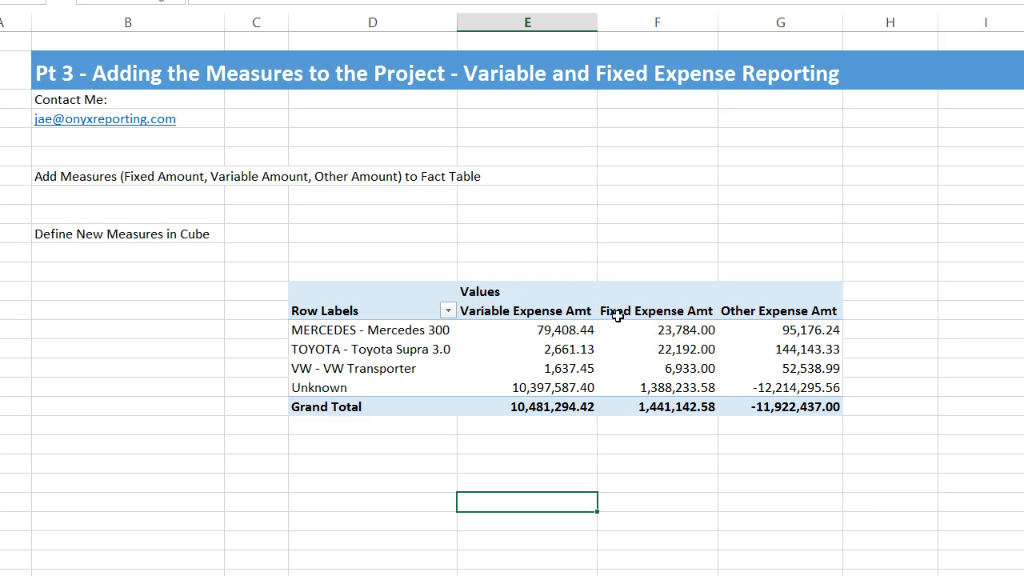
mouse_move(740, 310)
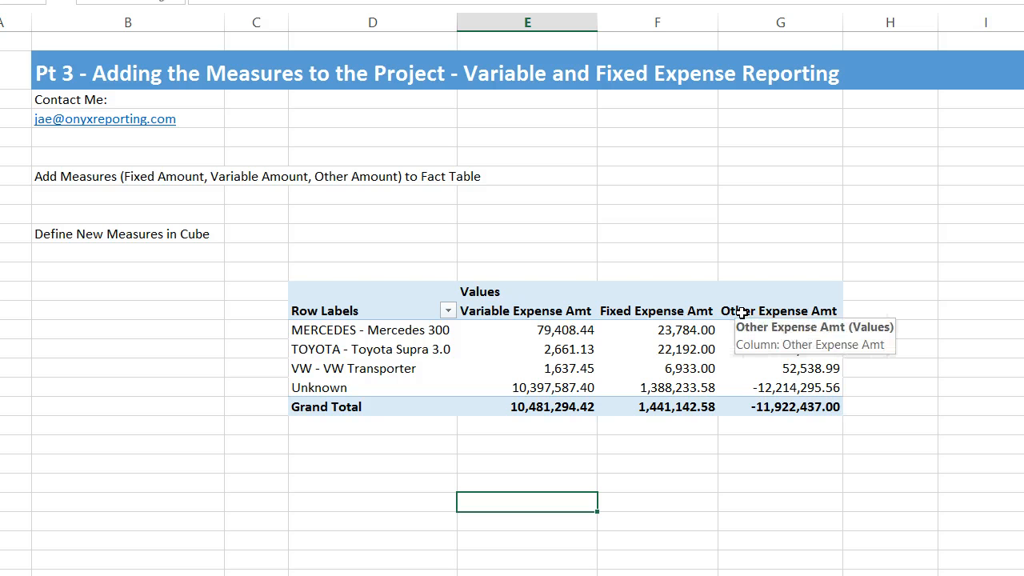